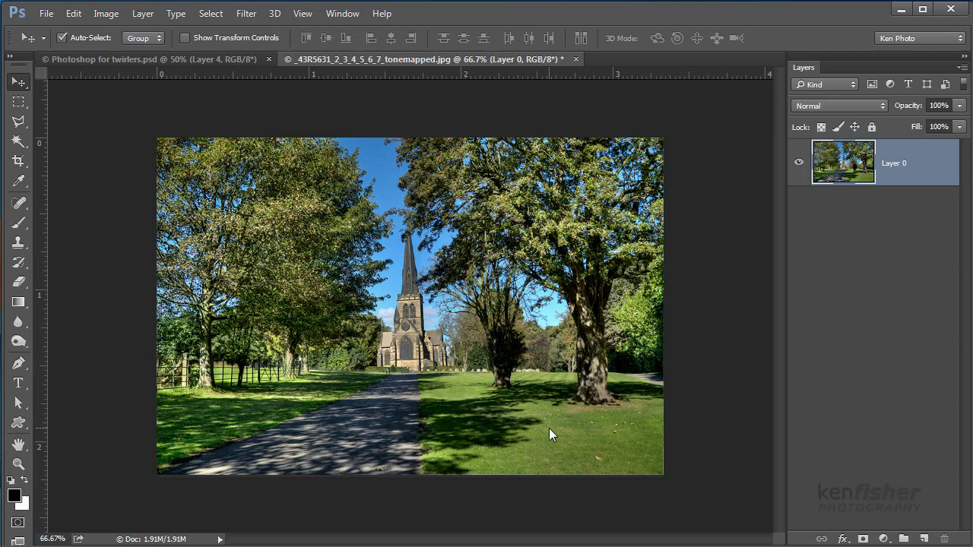
mouse_move(515, 377)
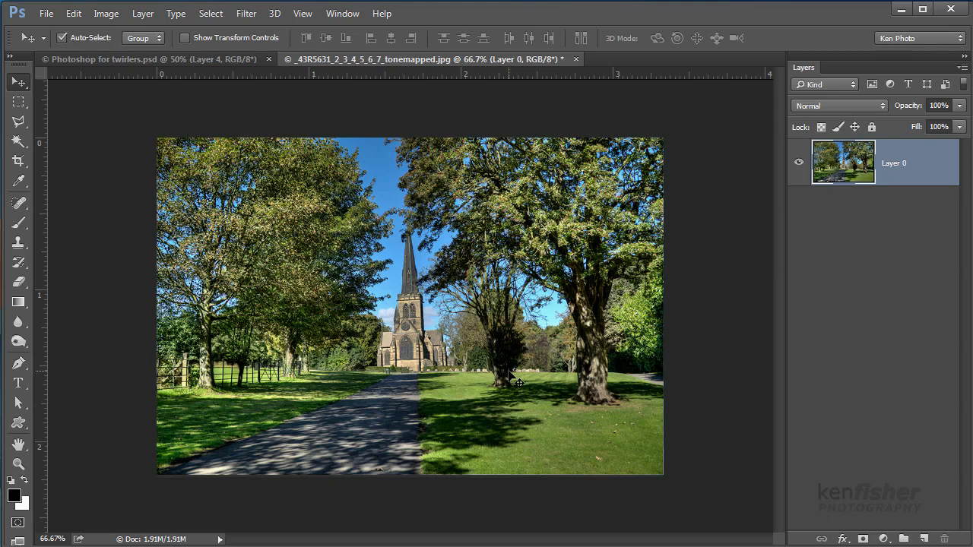
mouse_move(752, 323)
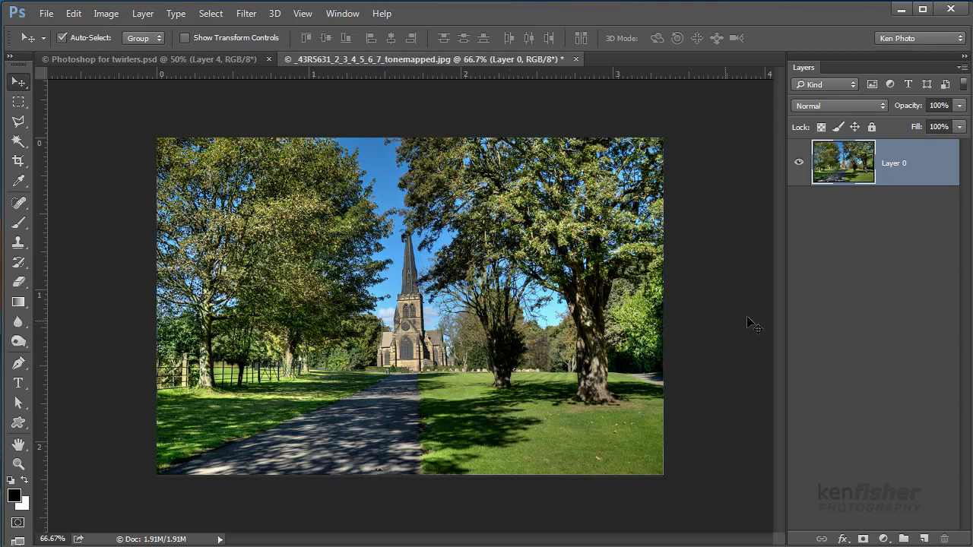
mouse_move(871, 278)
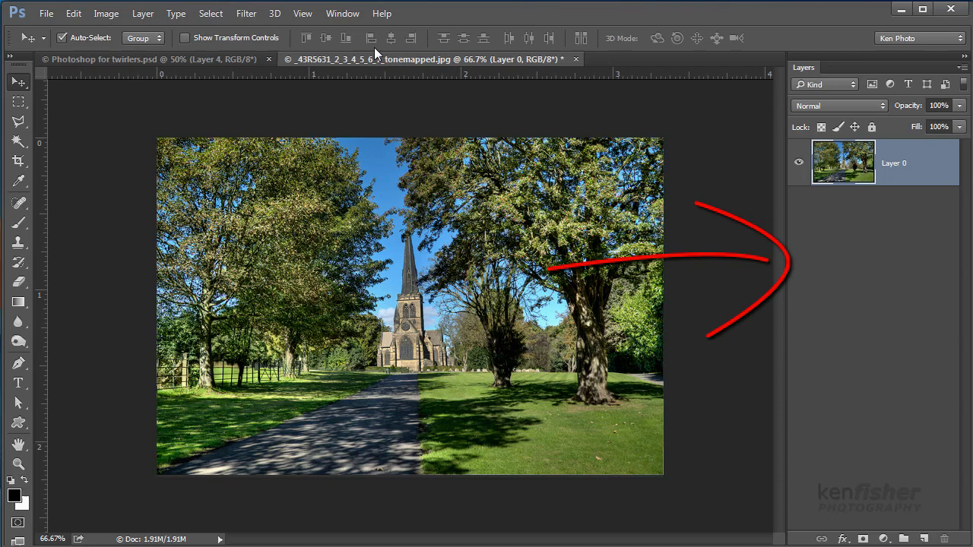
- Bring the Layers panel into view and duplicate Layer 0 into Layer 0 copy with Ctrl+J
click(342, 13)
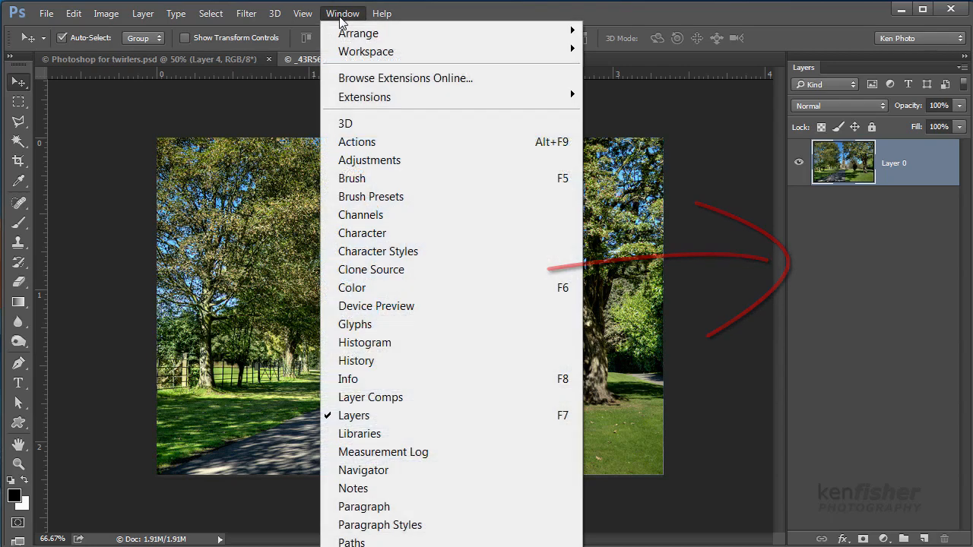
mouse_move(354, 415)
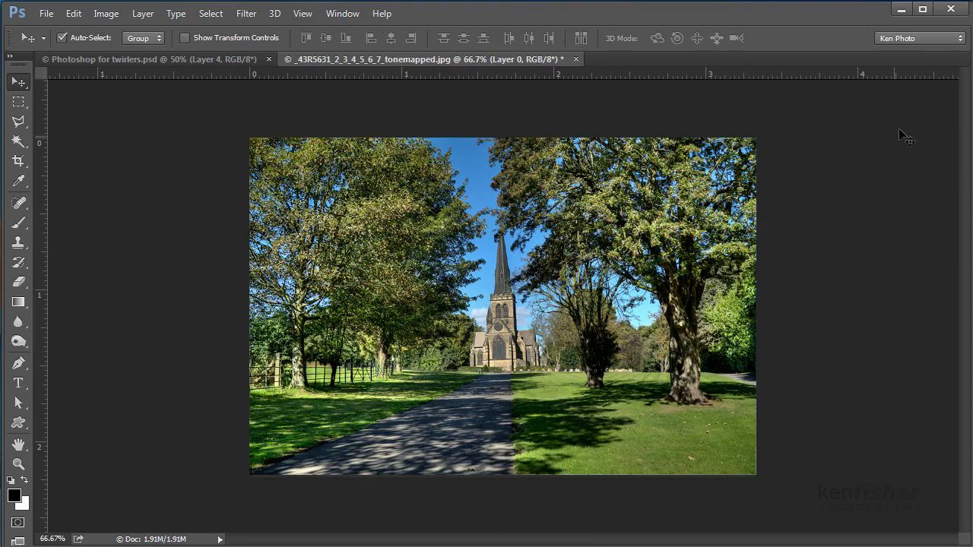
click(342, 13)
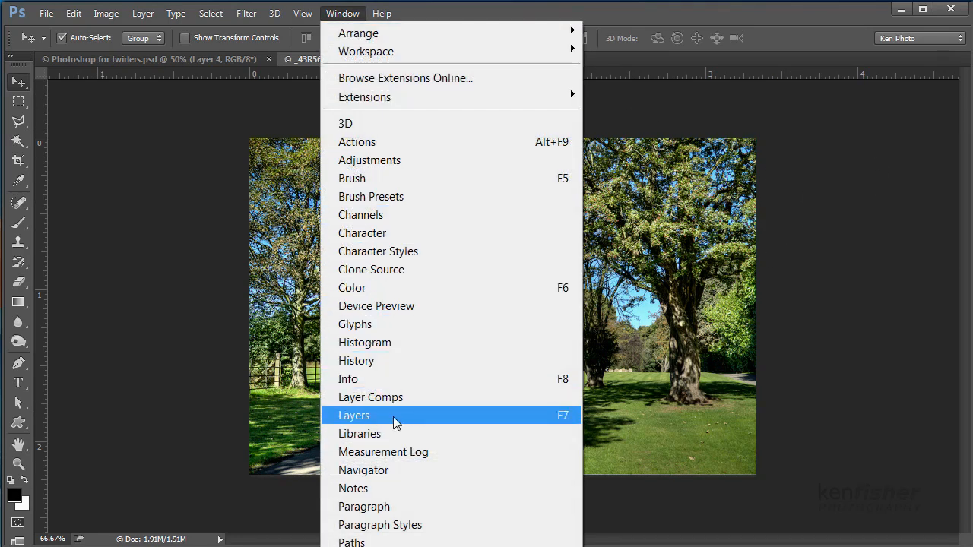
click(354, 415)
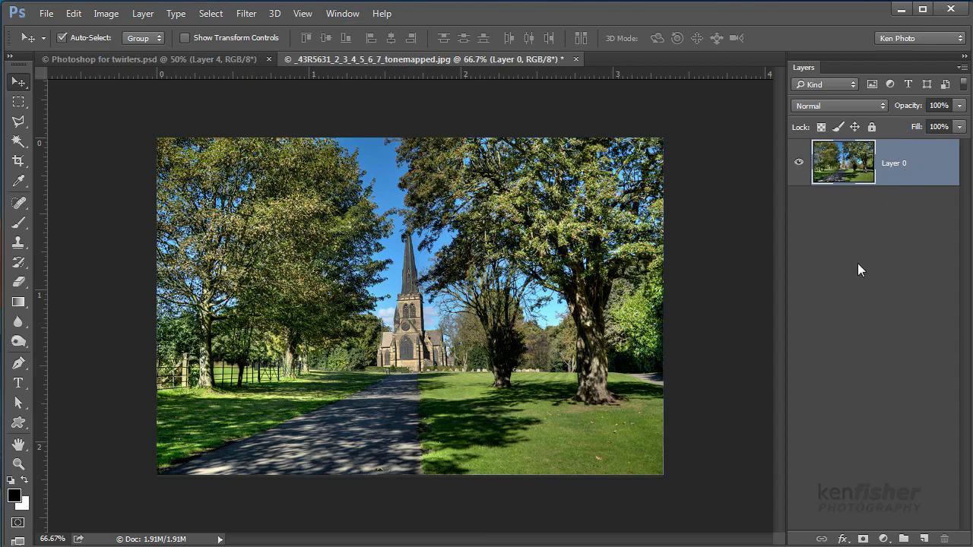
mouse_move(886, 253)
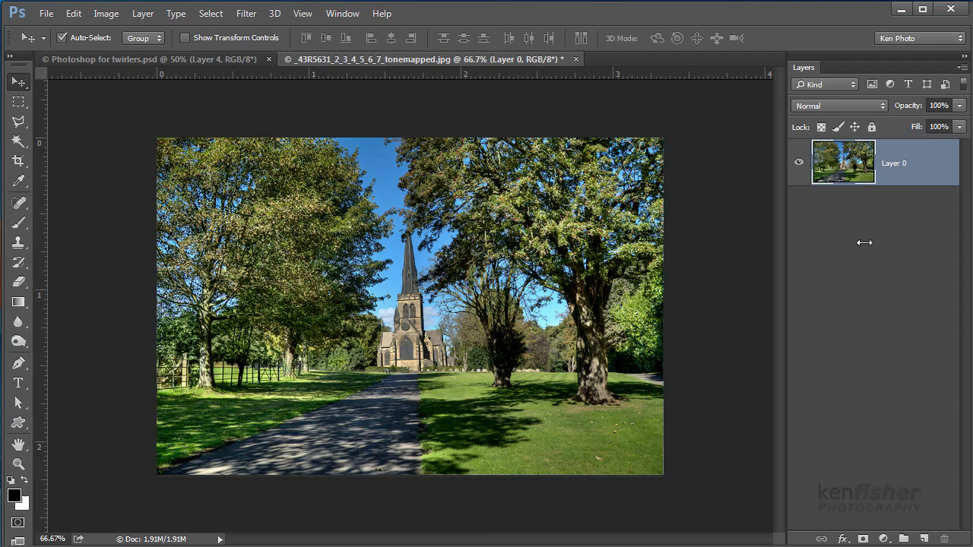
mouse_move(869, 249)
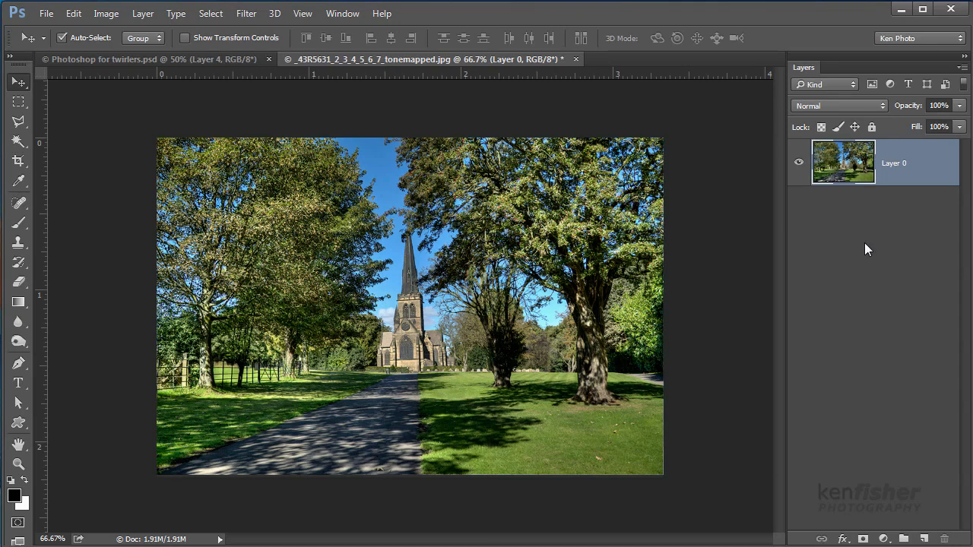
mouse_move(924, 172)
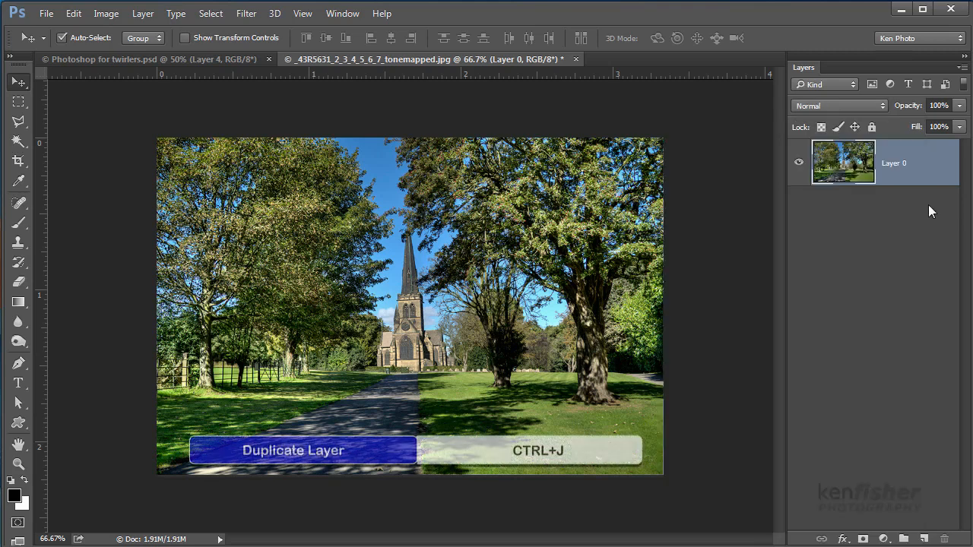
key(ctrl+j)
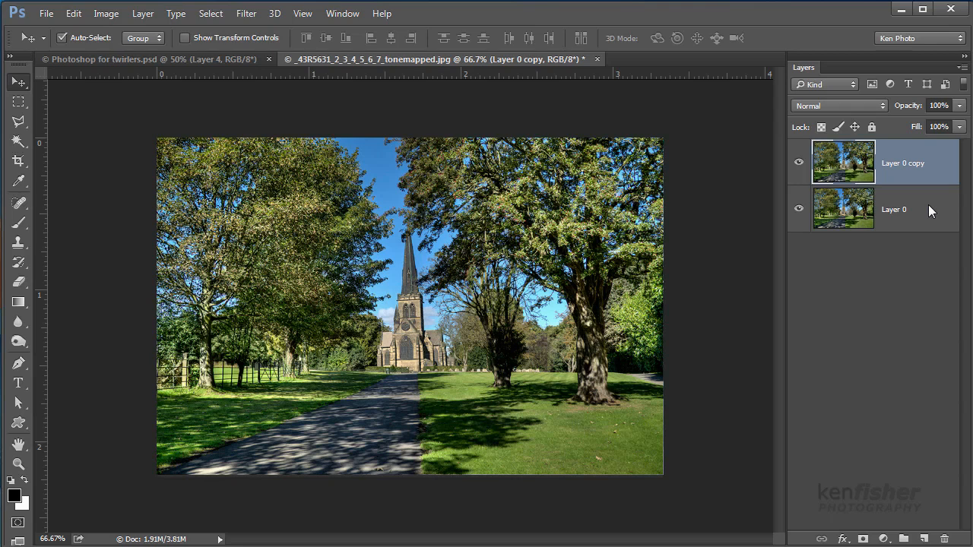
mouse_move(937, 168)
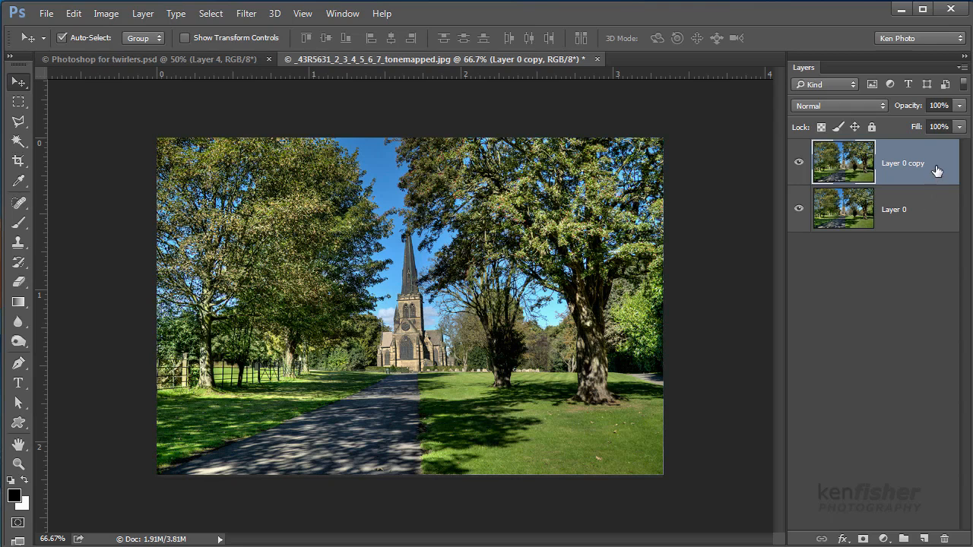
right_click(903, 163)
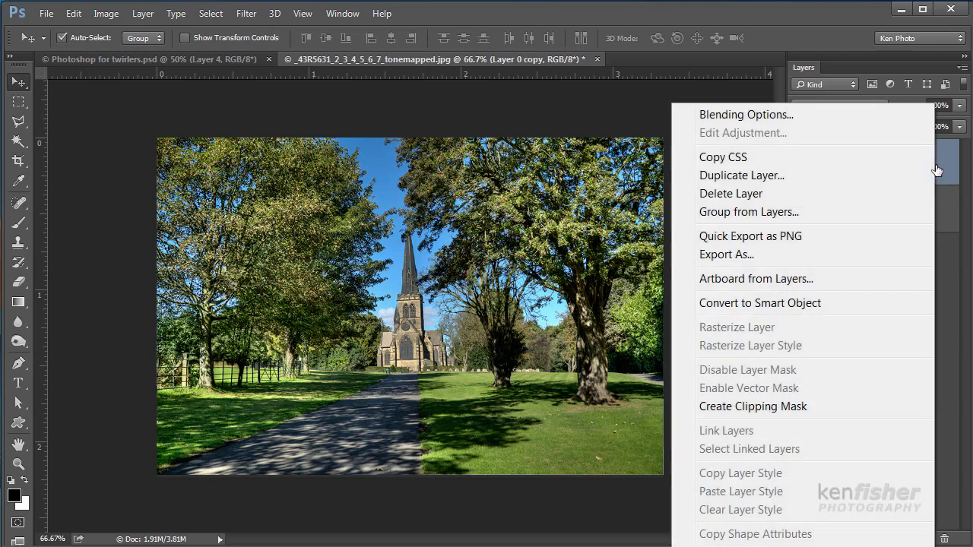
mouse_move(749, 193)
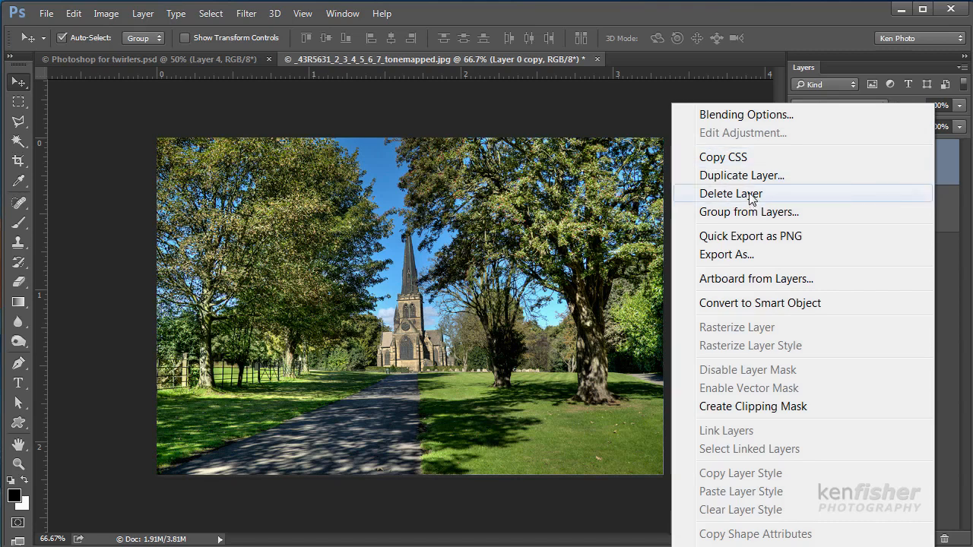
click(731, 193)
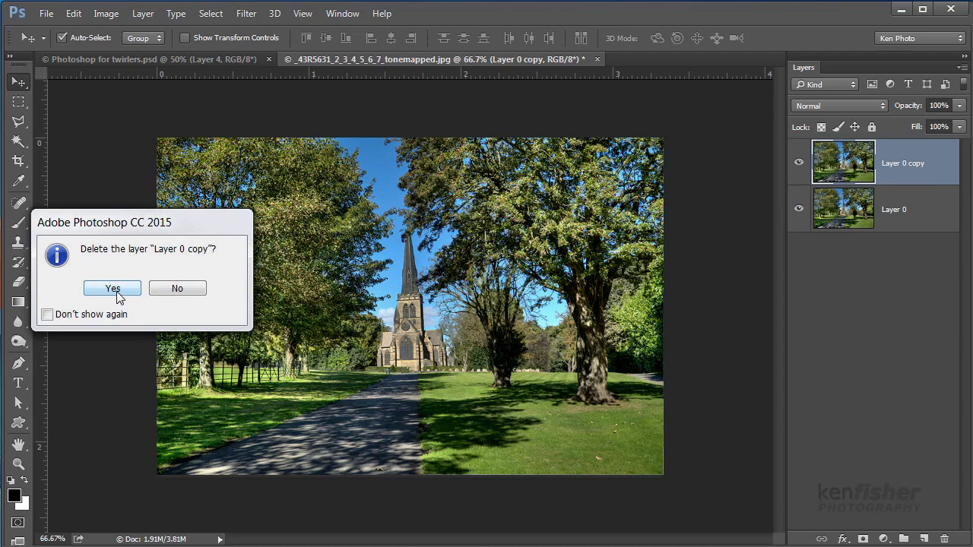
click(112, 288)
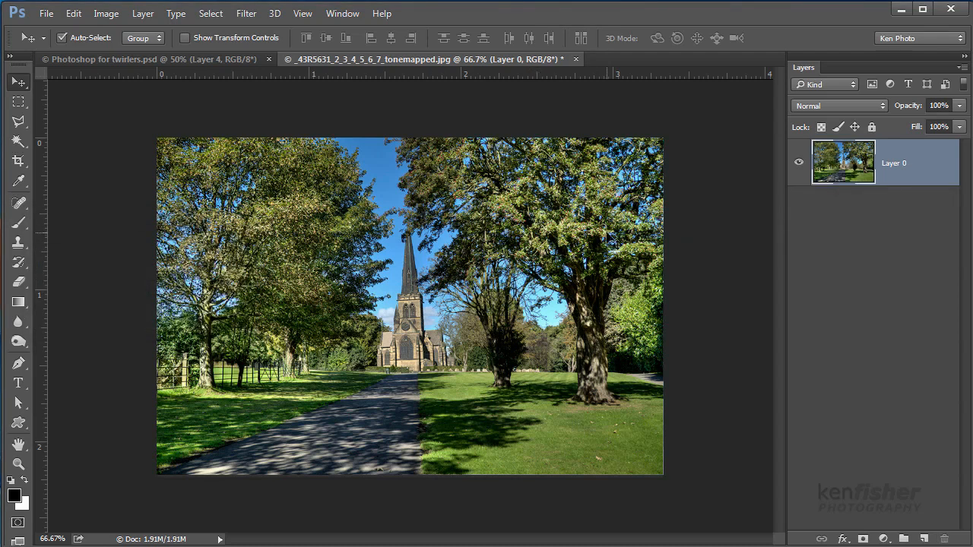
mouse_move(848, 239)
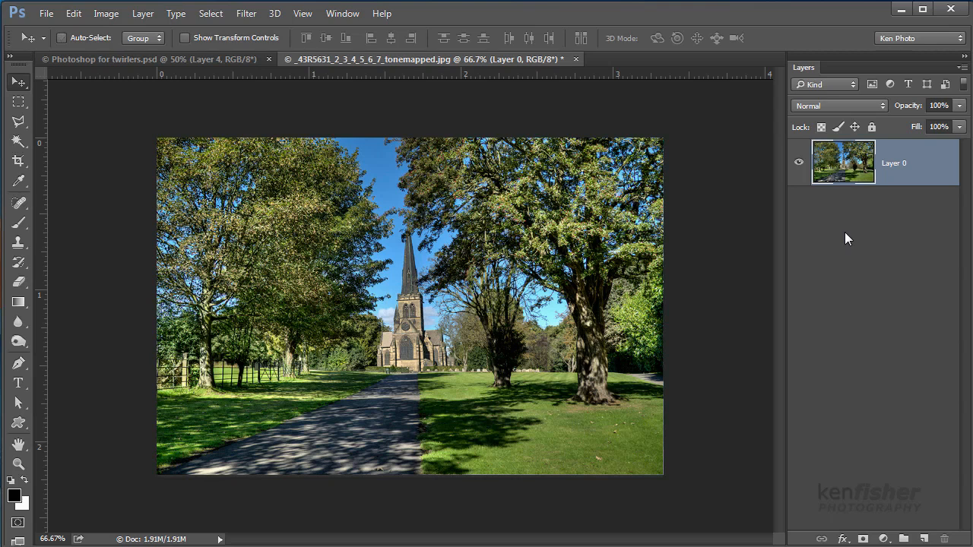
key(ctrl+j)
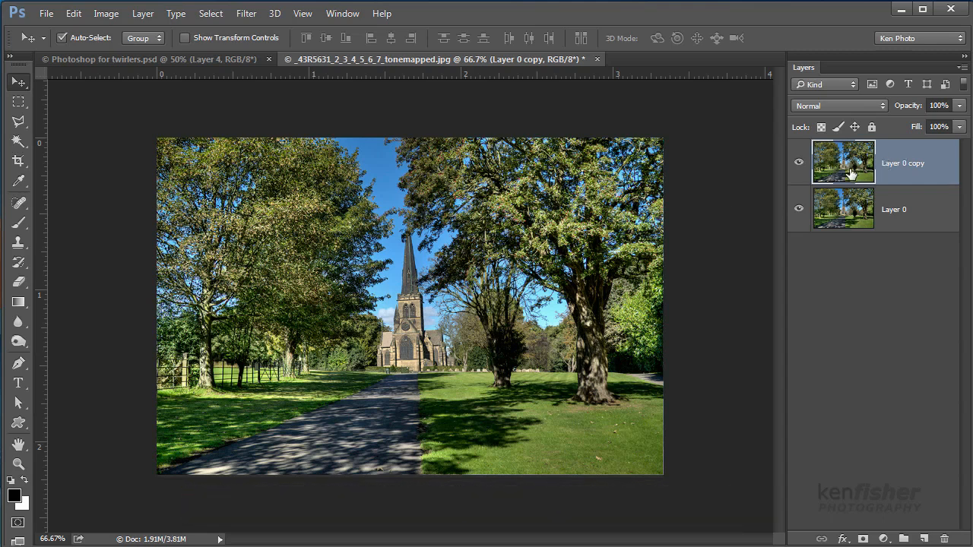
mouse_move(844, 162)
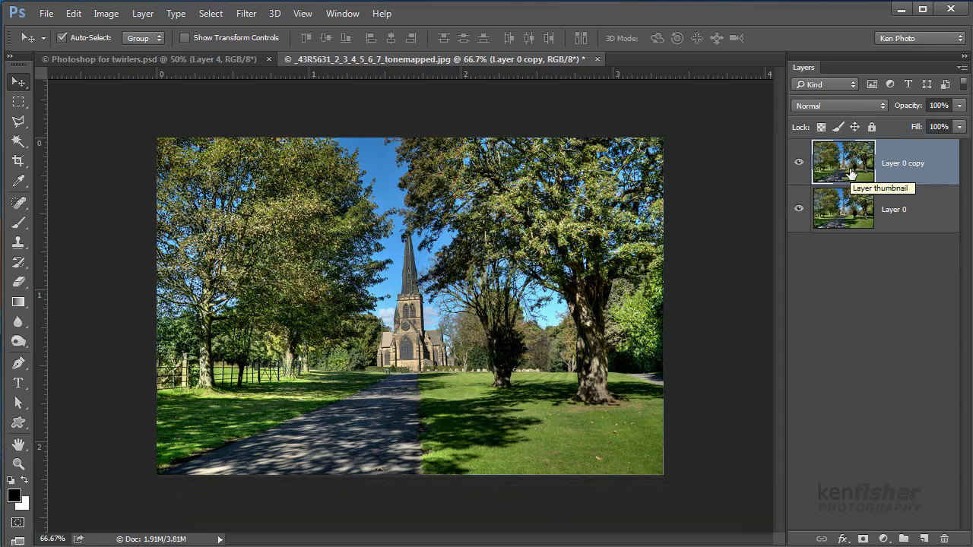
mouse_move(910, 170)
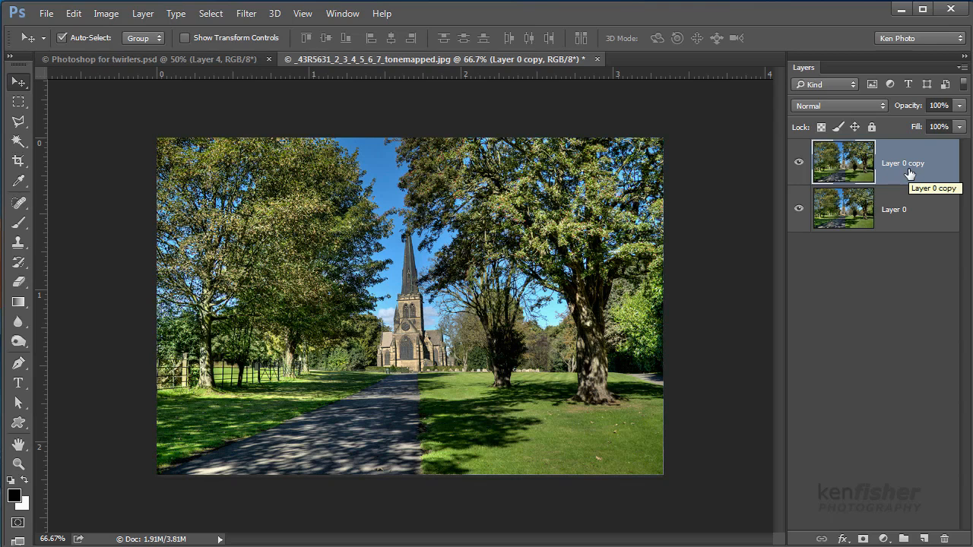
mouse_move(910, 171)
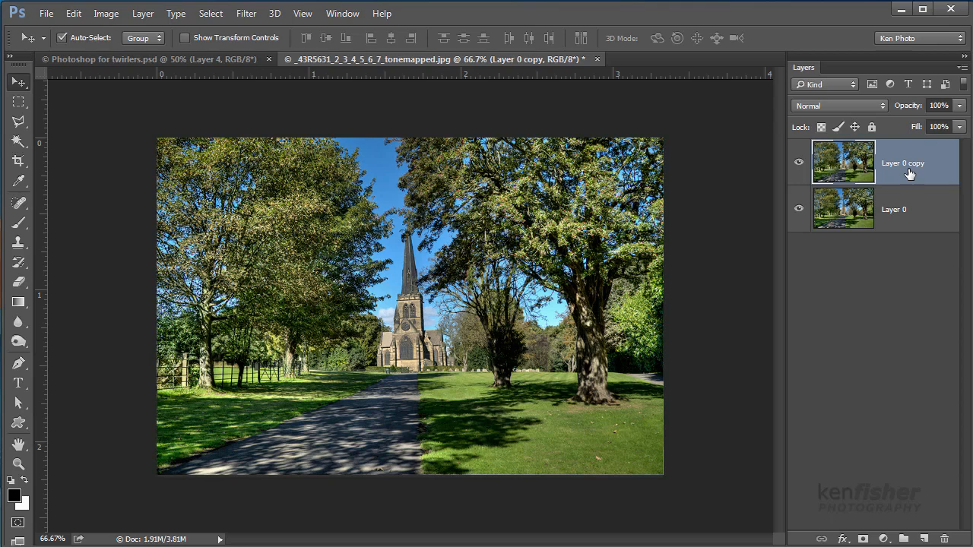
click(944, 538)
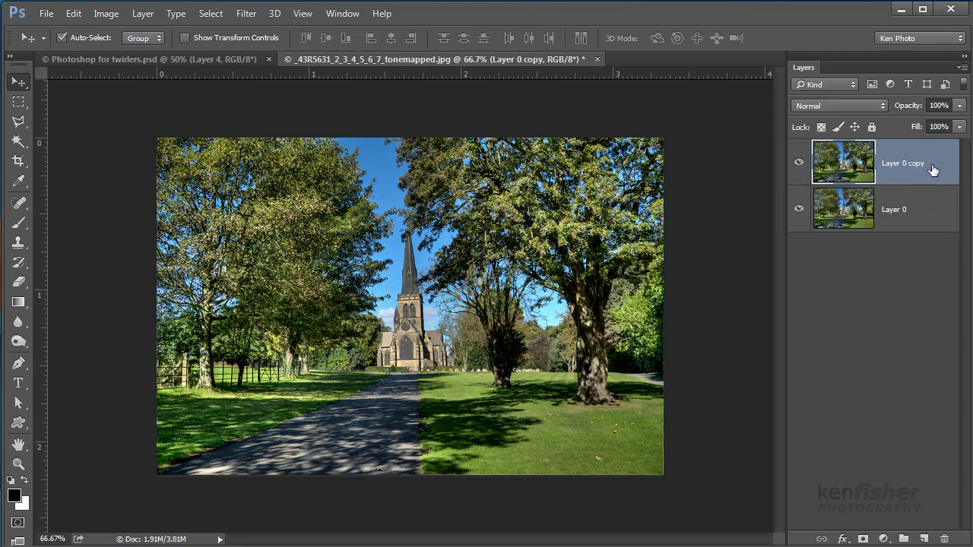
mouse_move(937, 171)
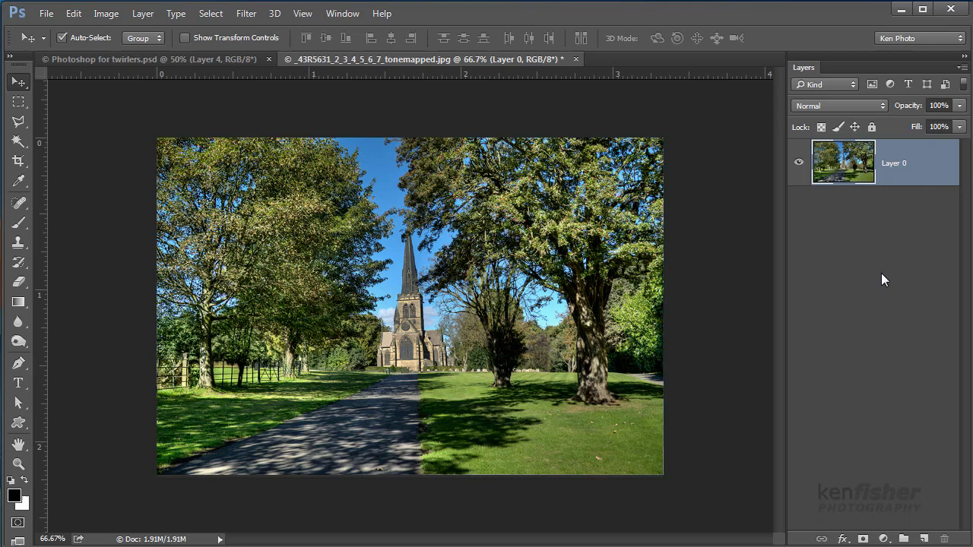
mouse_move(885, 330)
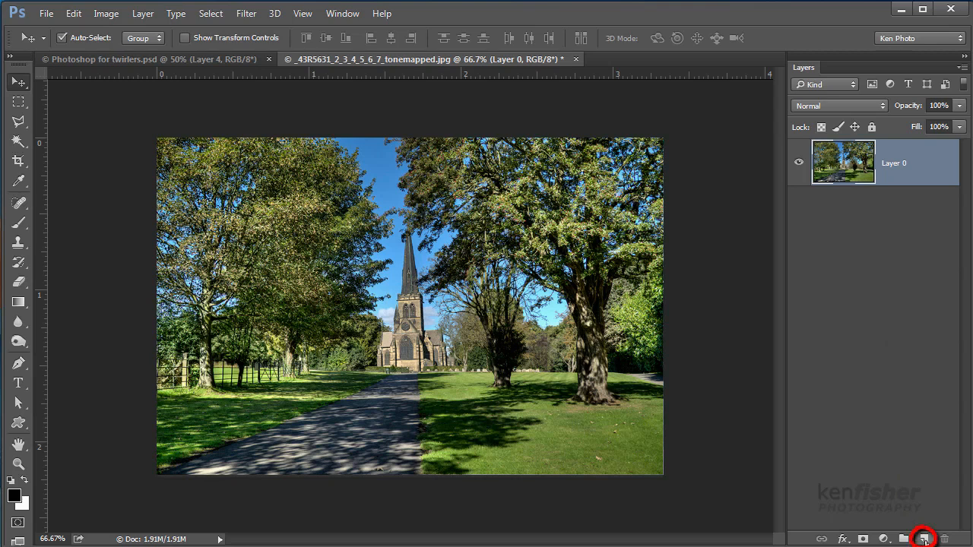
- Create empty Layer 1 via the New Layer button and Layer 2 via the New Layer dialog
click(922, 538)
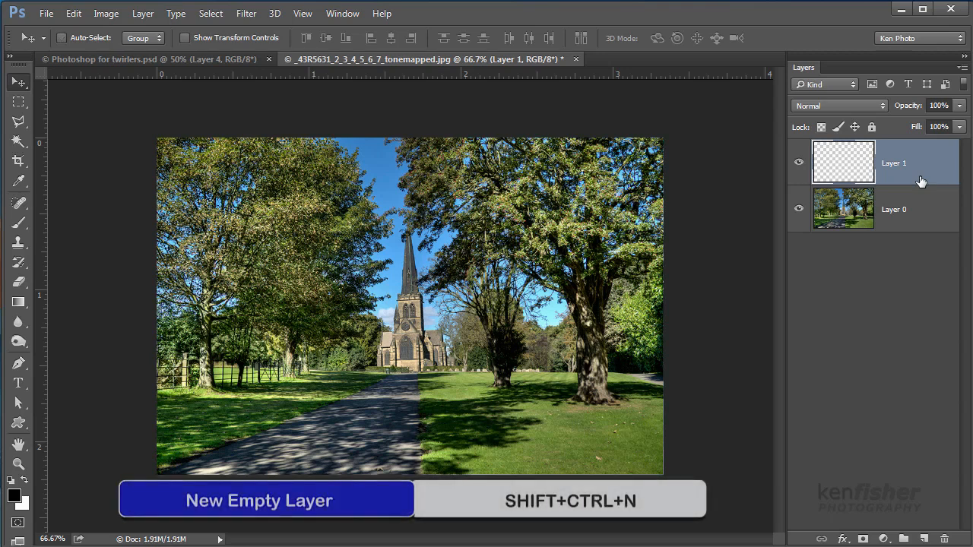
key(shift+ctrl+n)
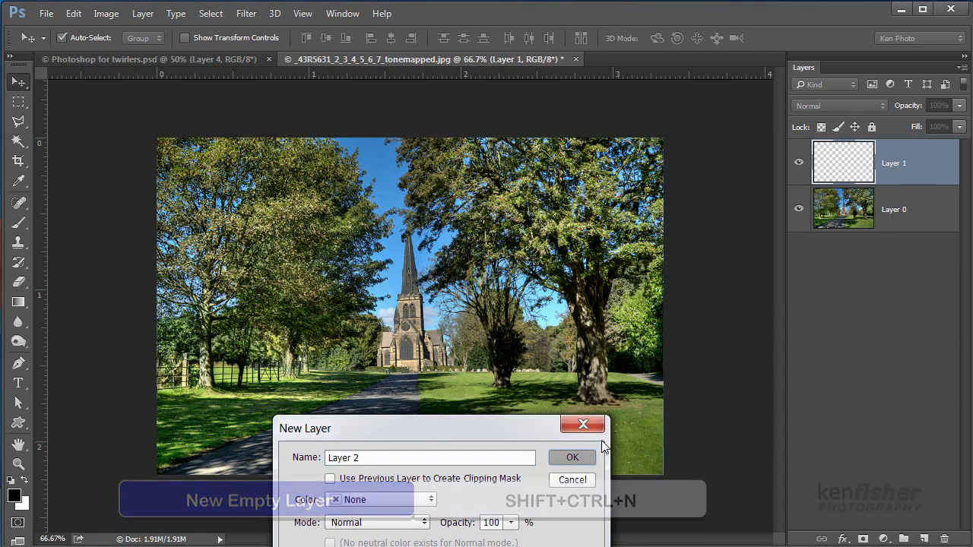
click(571, 456)
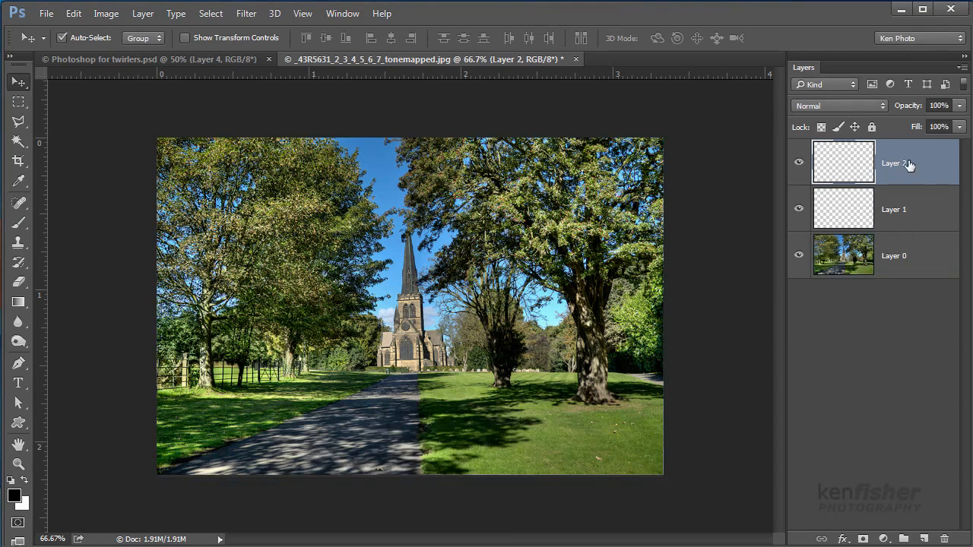
mouse_move(899, 220)
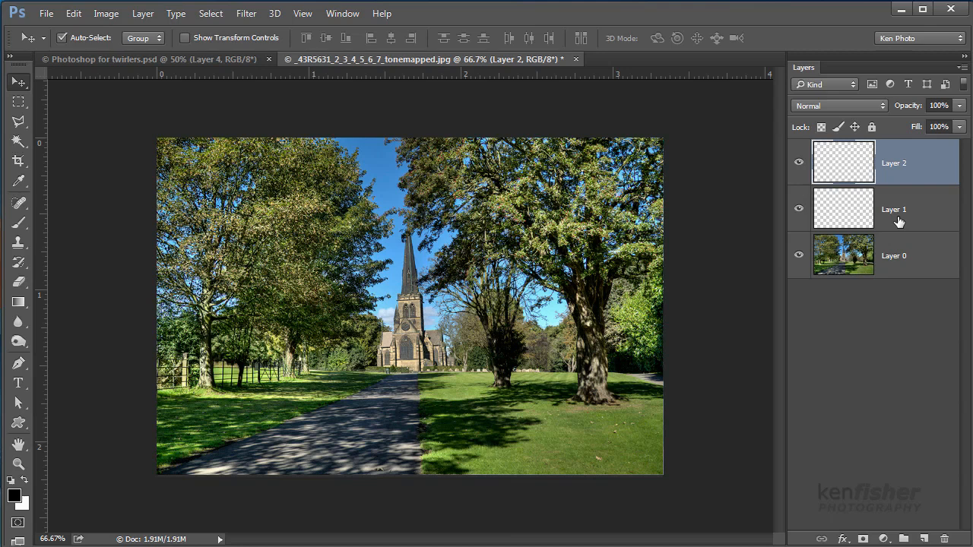
mouse_move(903, 264)
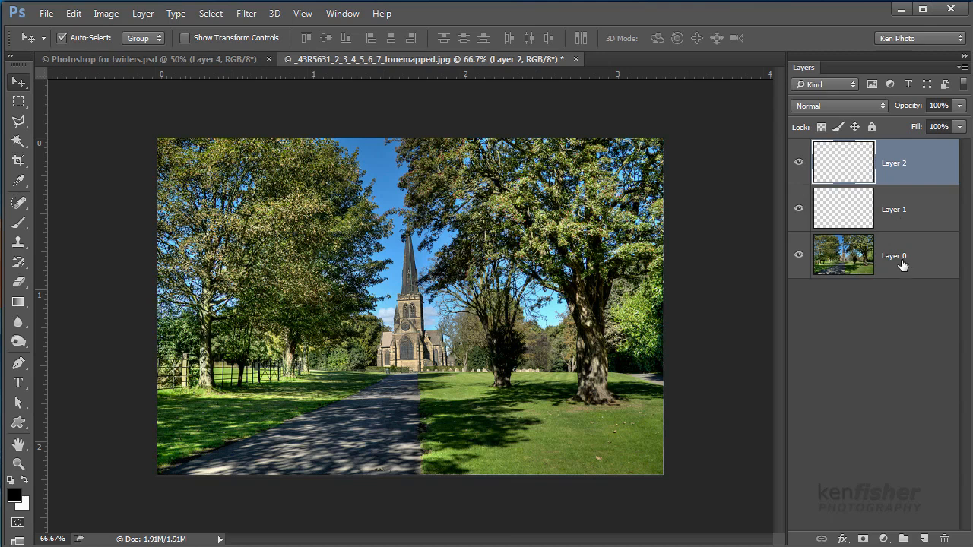
mouse_move(894, 256)
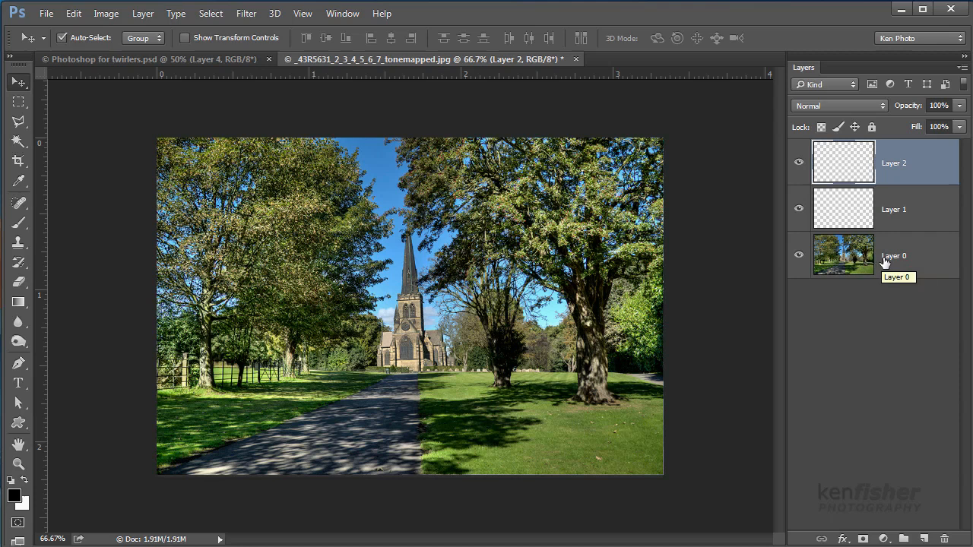
mouse_move(910, 221)
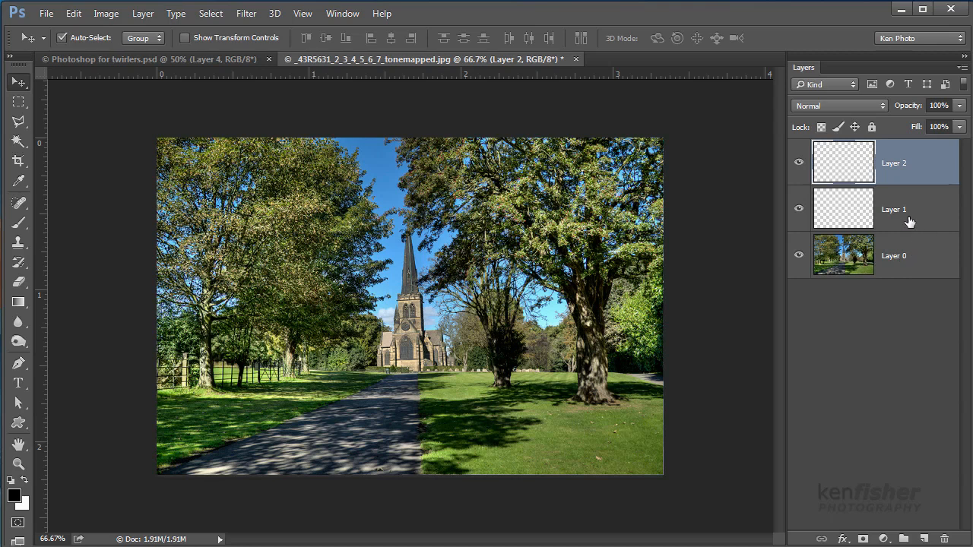
- Drag Layer 1 and Layer 2 beneath Layer 0 so the photo layer sits on top
click(893, 162)
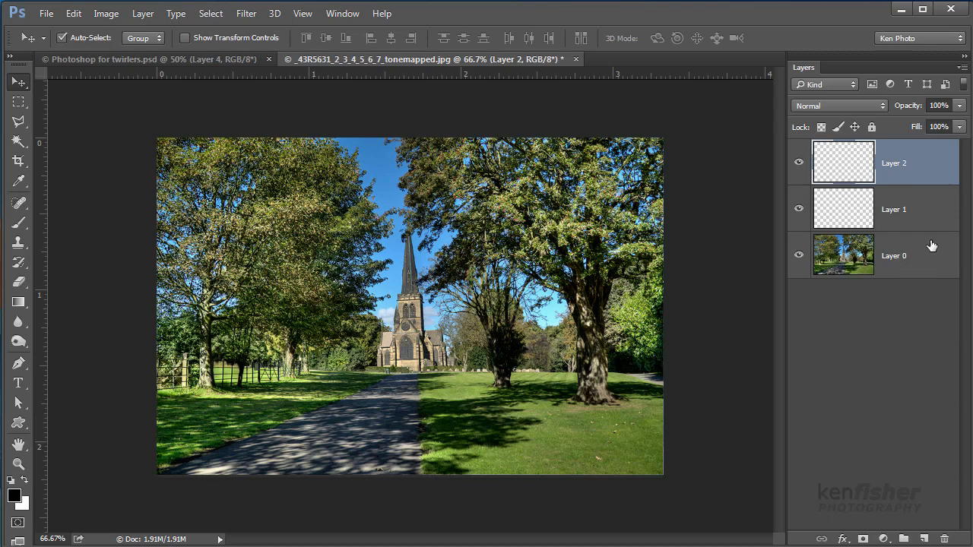
mouse_move(899, 305)
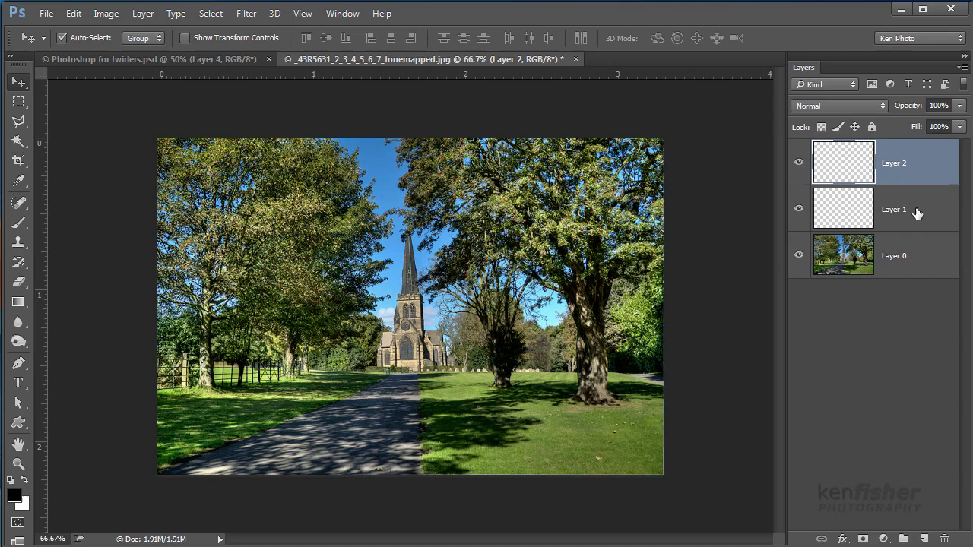
drag(893, 209, 909, 243)
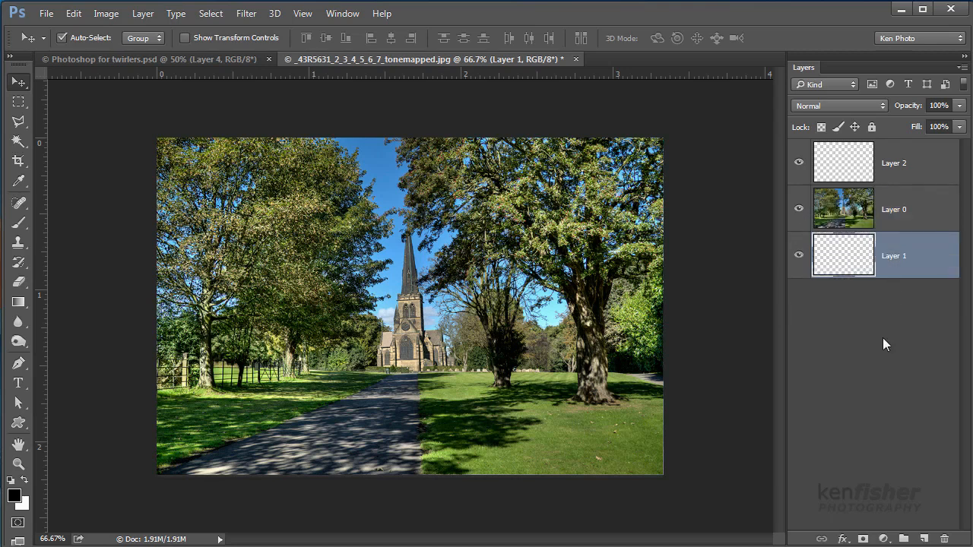
mouse_move(898, 328)
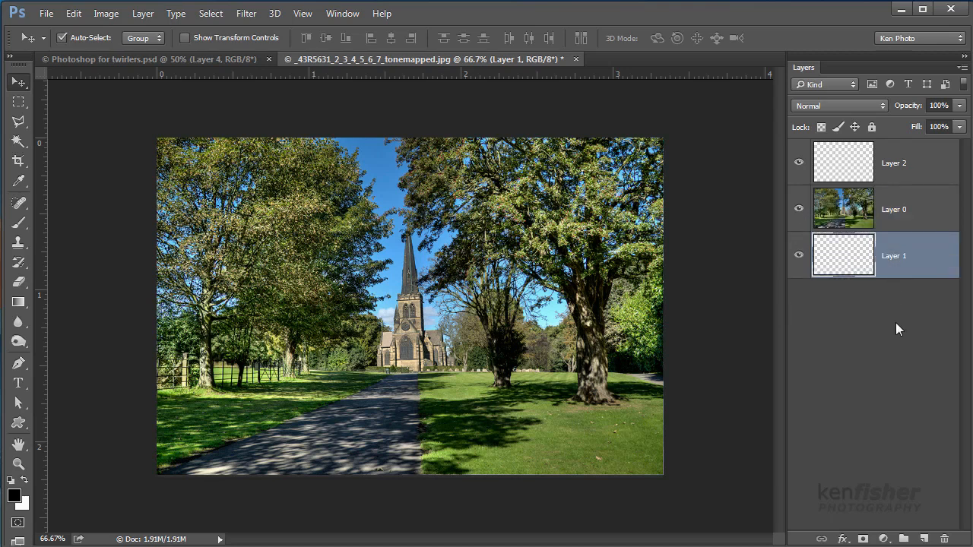
mouse_move(912, 285)
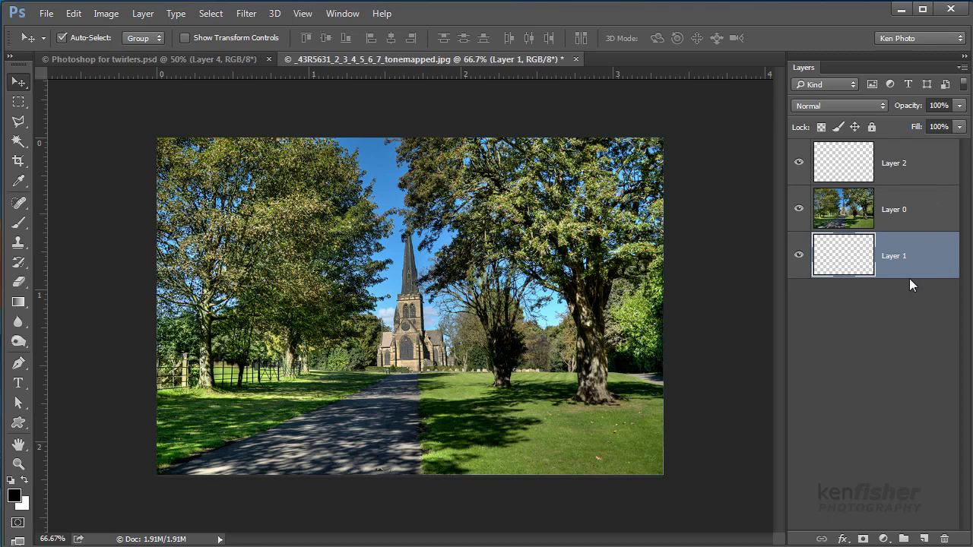
click(894, 163)
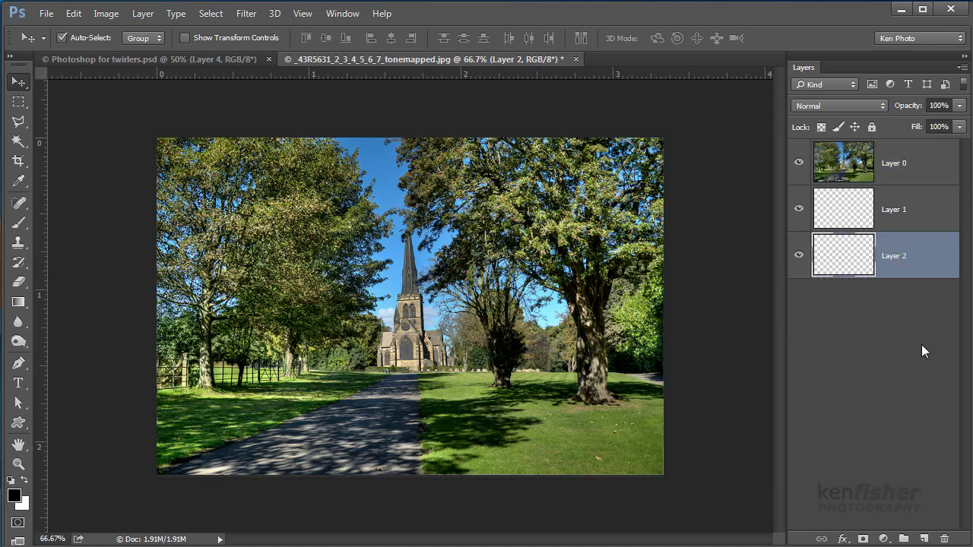
mouse_move(890, 351)
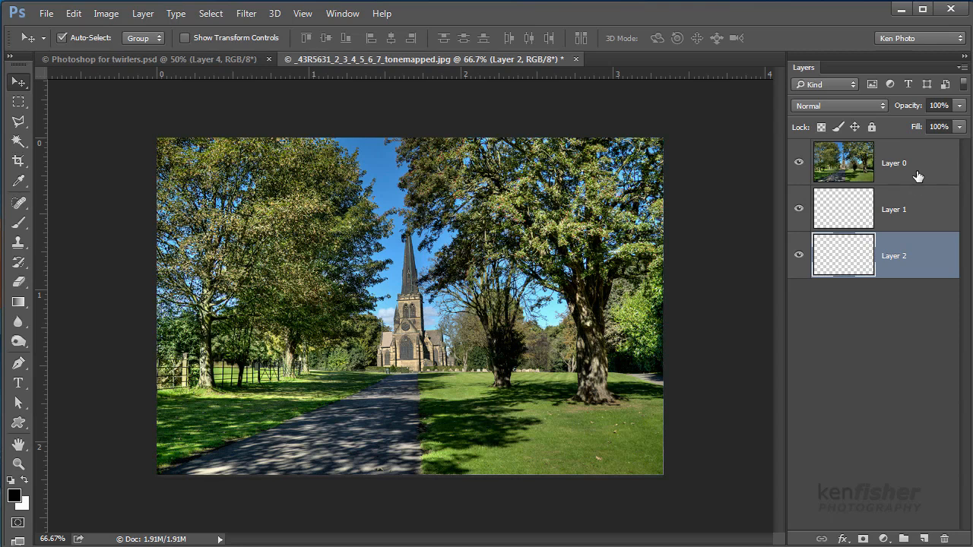
- Convert Layer 0 into the locked Background via Layer > New > Background from Layer
click(893, 163)
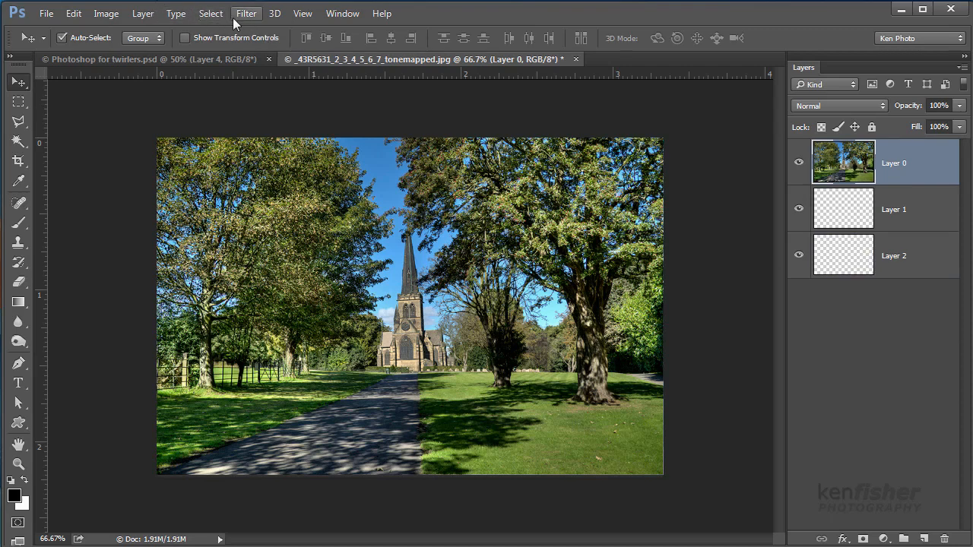
click(143, 13)
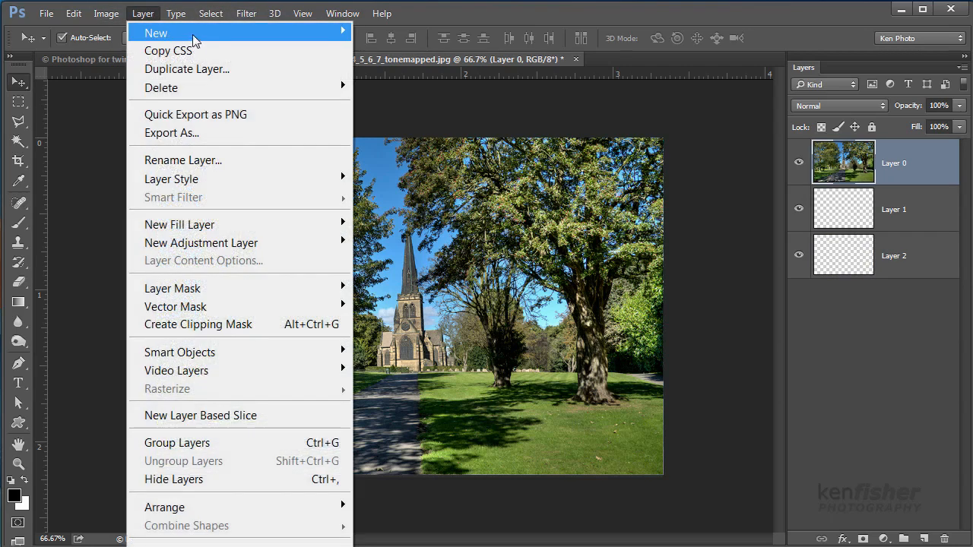
mouse_move(425, 50)
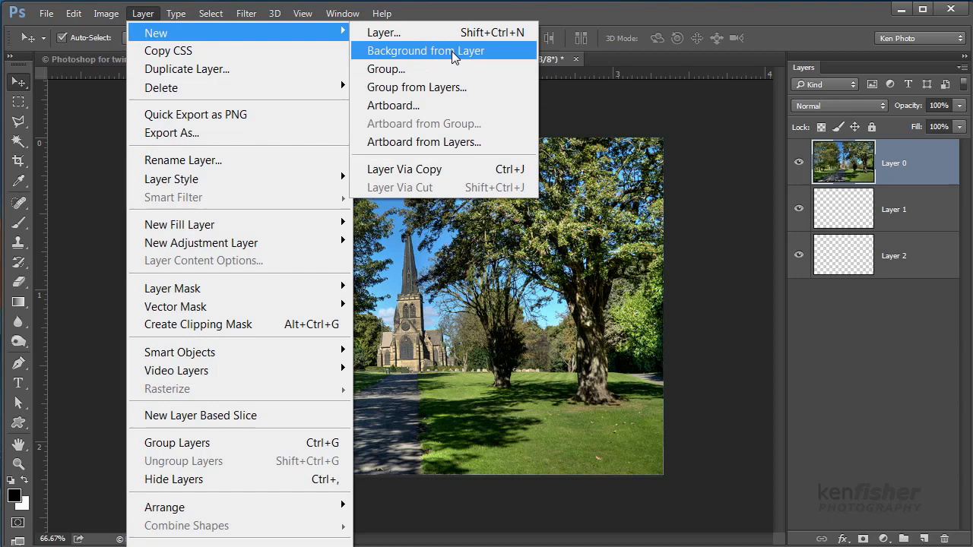
click(425, 50)
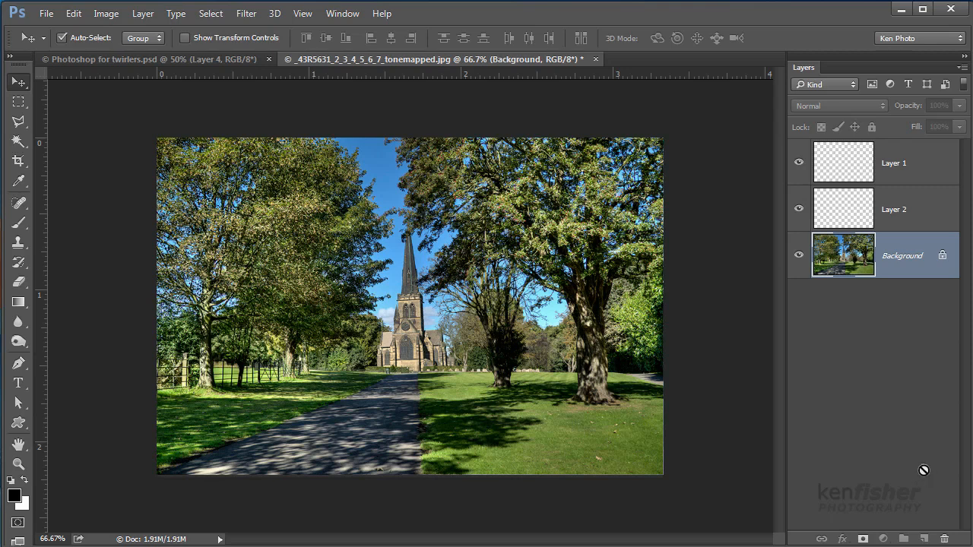
double_click(903, 255)
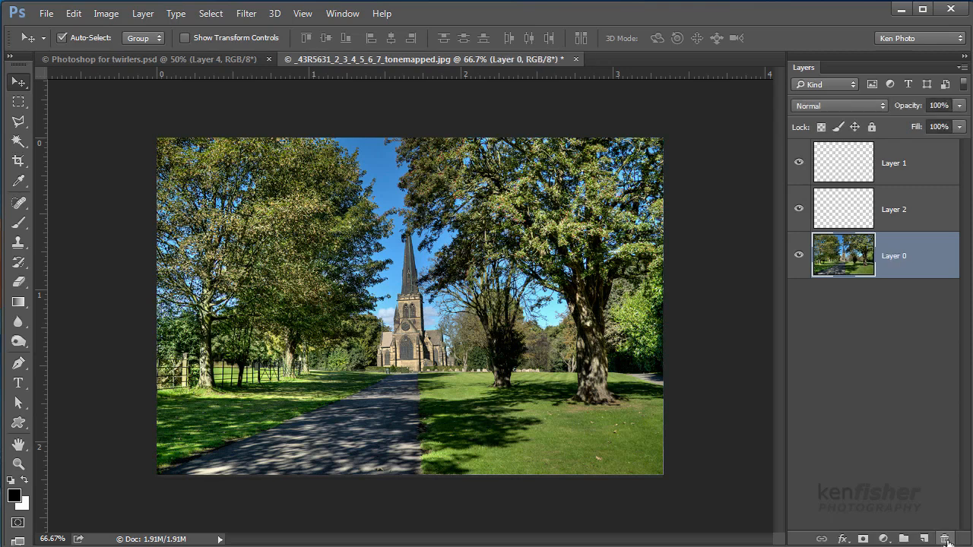
mouse_move(902, 268)
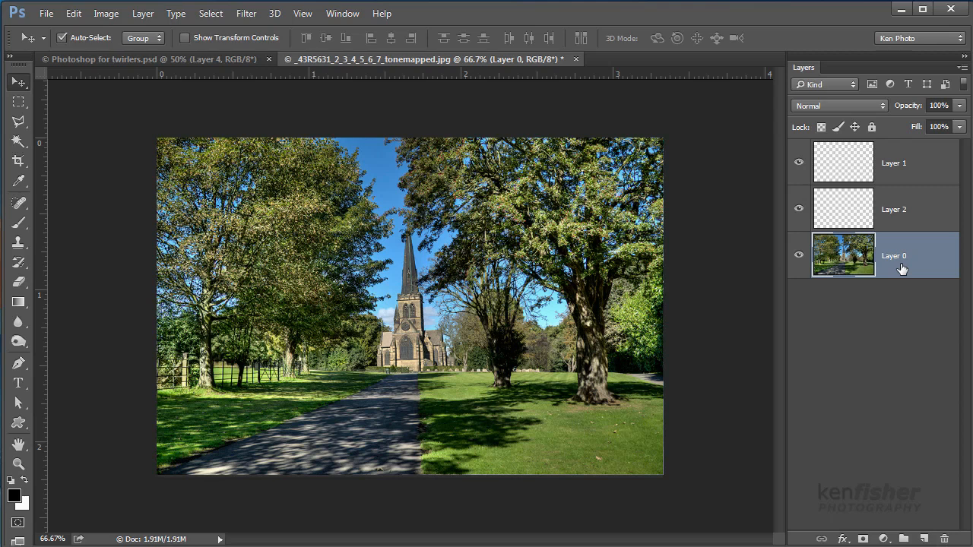
mouse_move(885, 361)
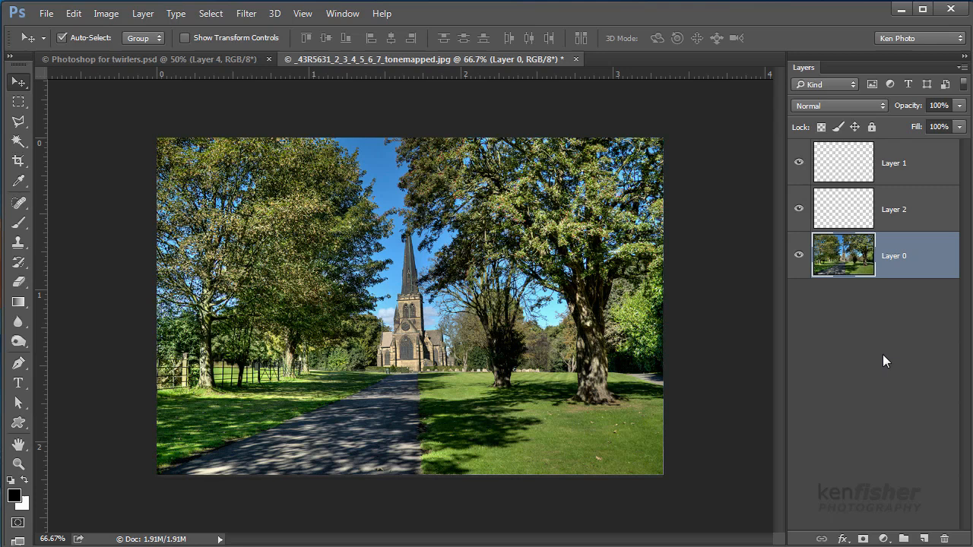
mouse_move(874, 357)
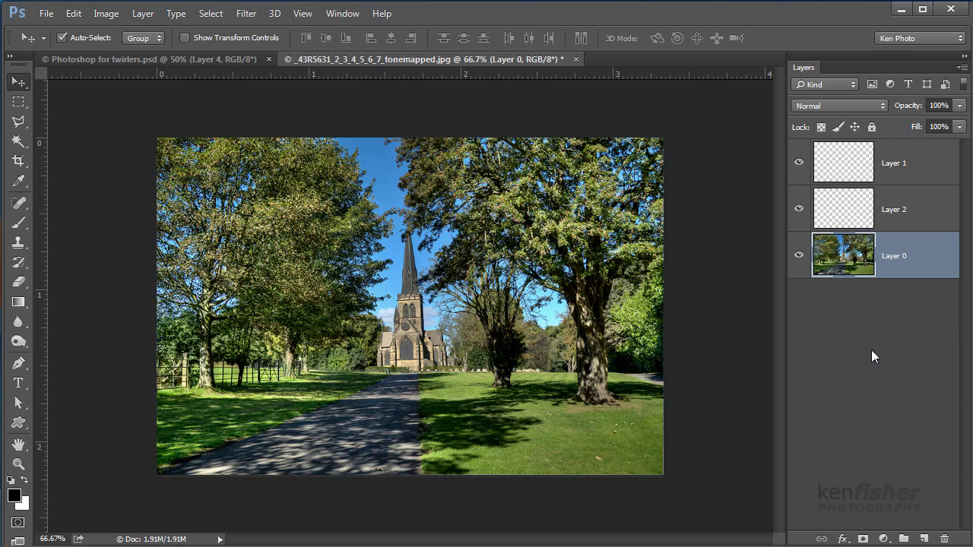
mouse_move(524, 341)
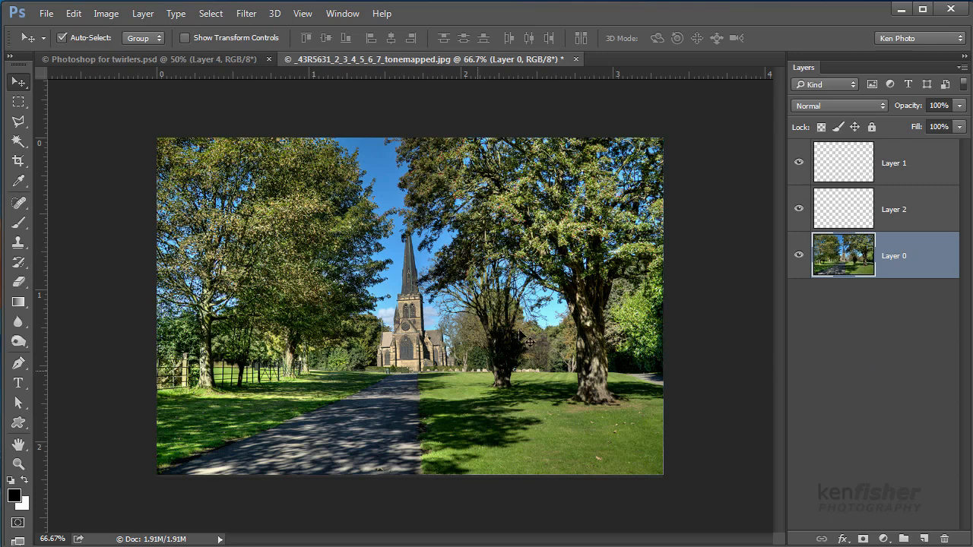
mouse_move(441, 297)
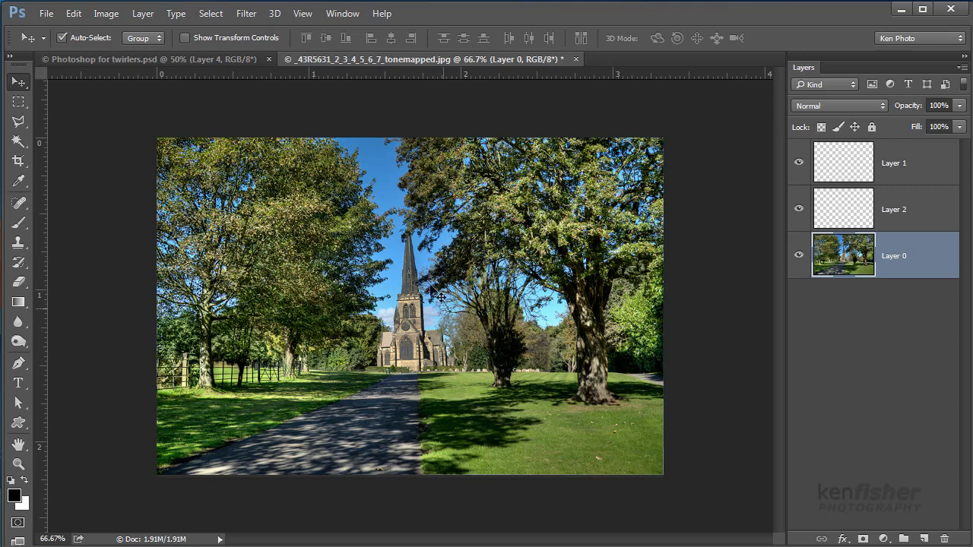
mouse_move(898, 309)
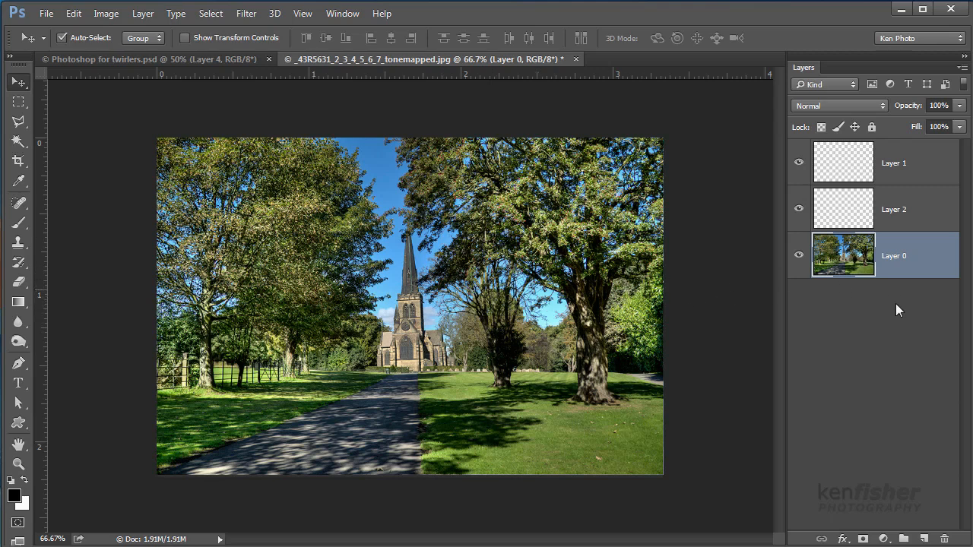
mouse_move(822, 283)
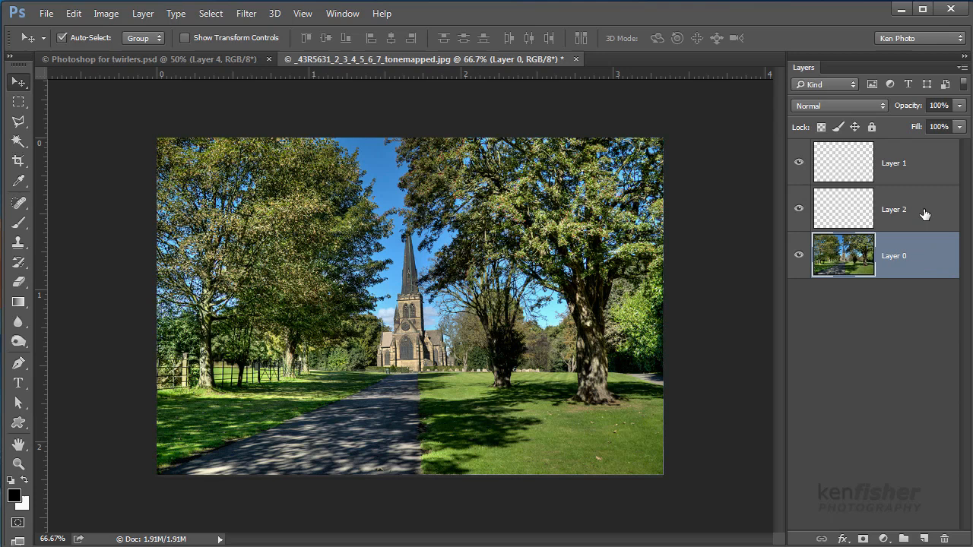
click(894, 209)
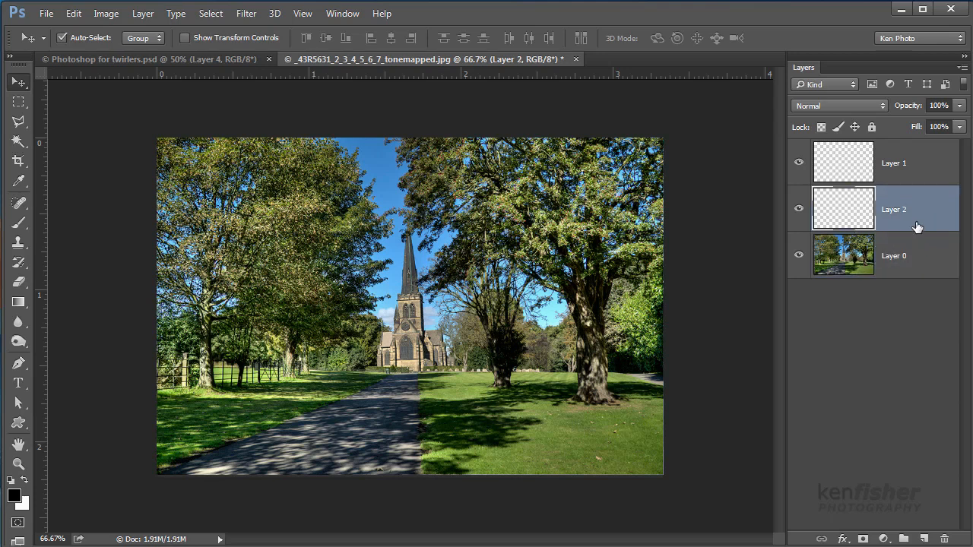
mouse_move(926, 164)
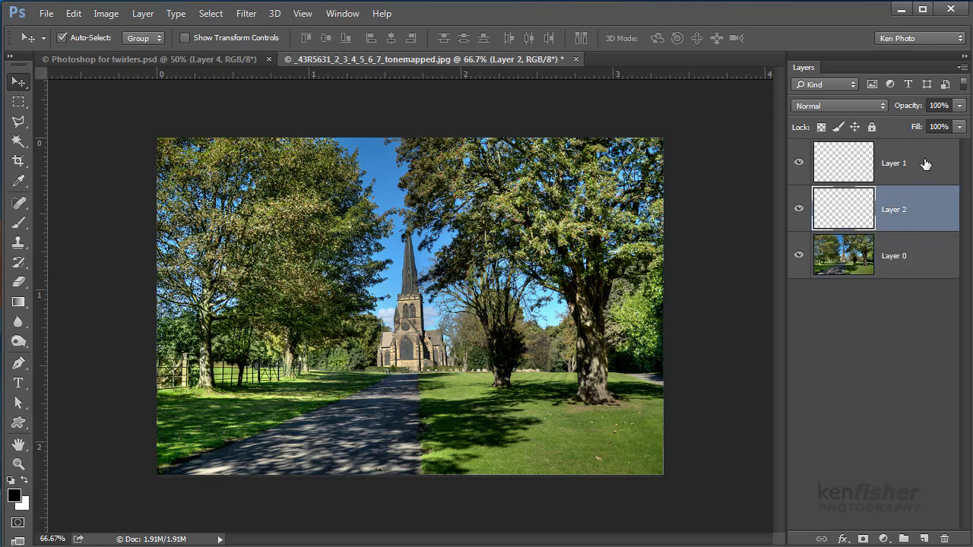
click(893, 163)
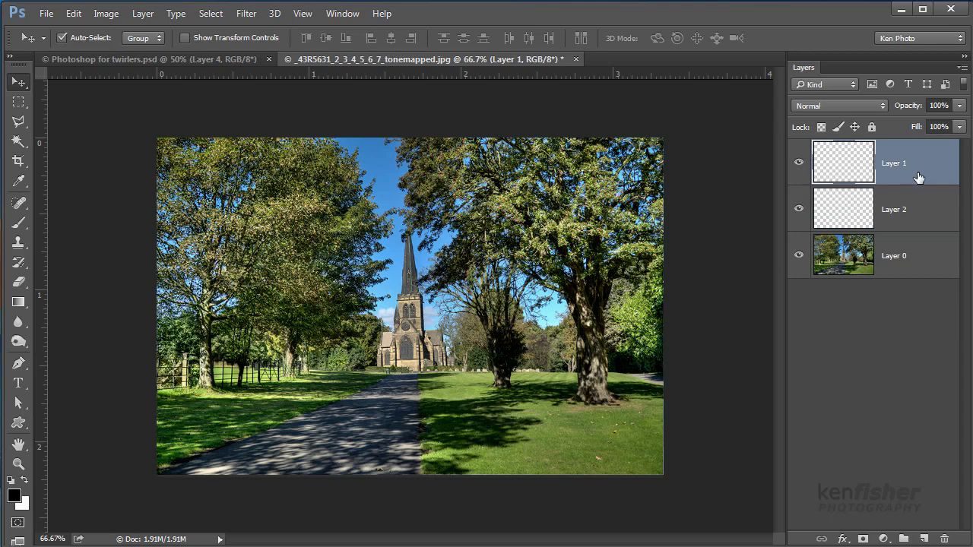
mouse_move(858, 238)
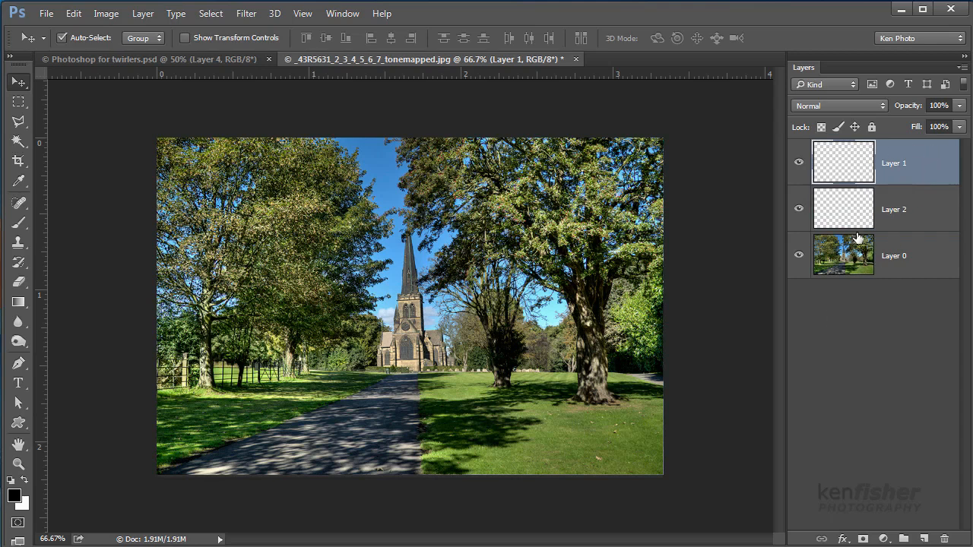
mouse_move(880, 222)
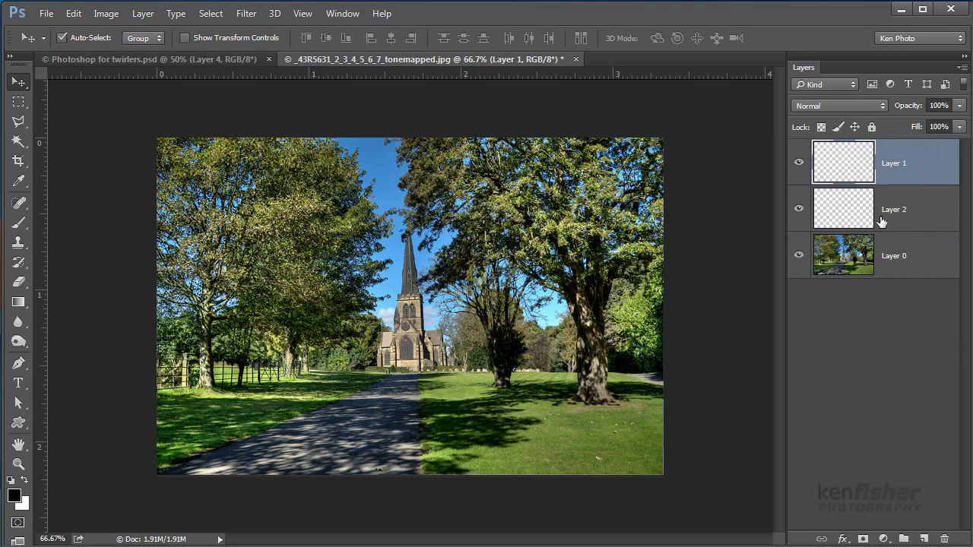
mouse_move(881, 236)
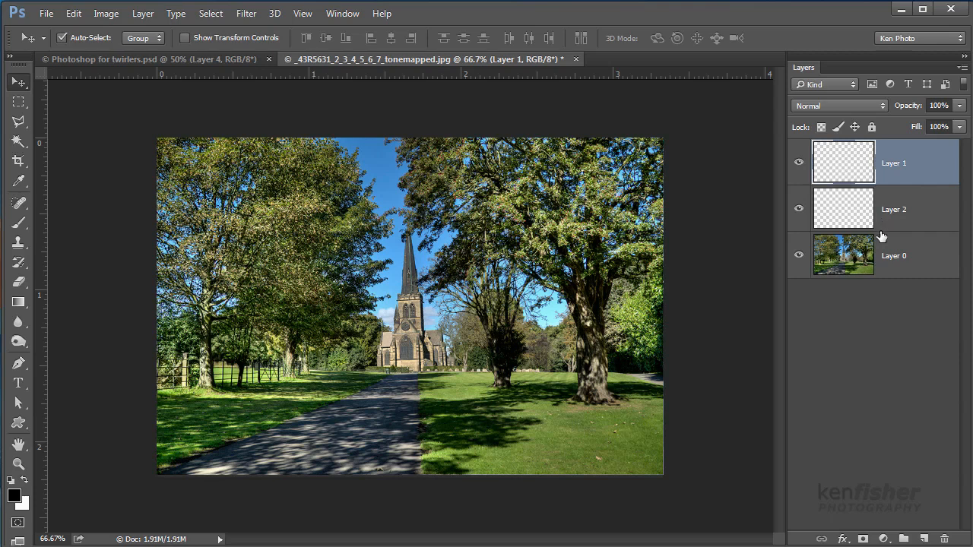
mouse_move(915, 175)
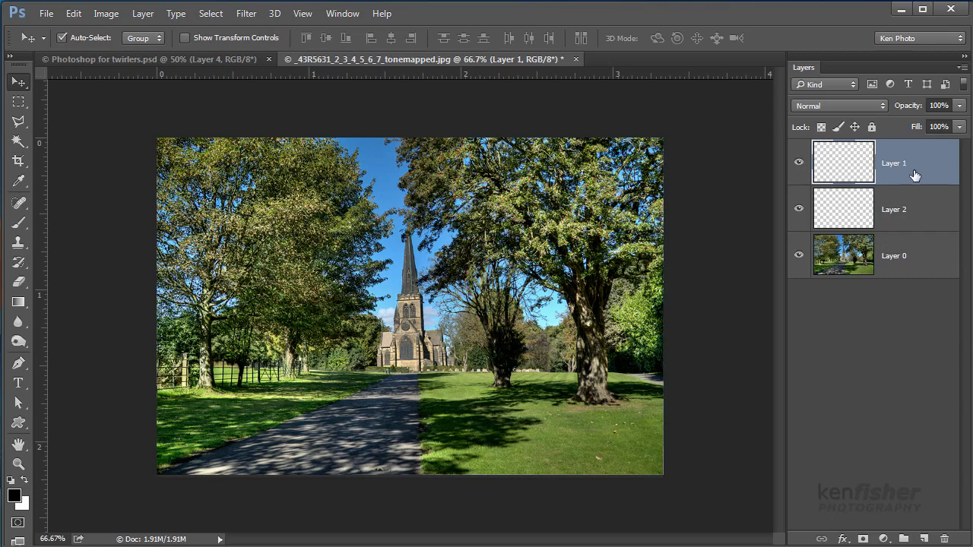
mouse_move(743, 285)
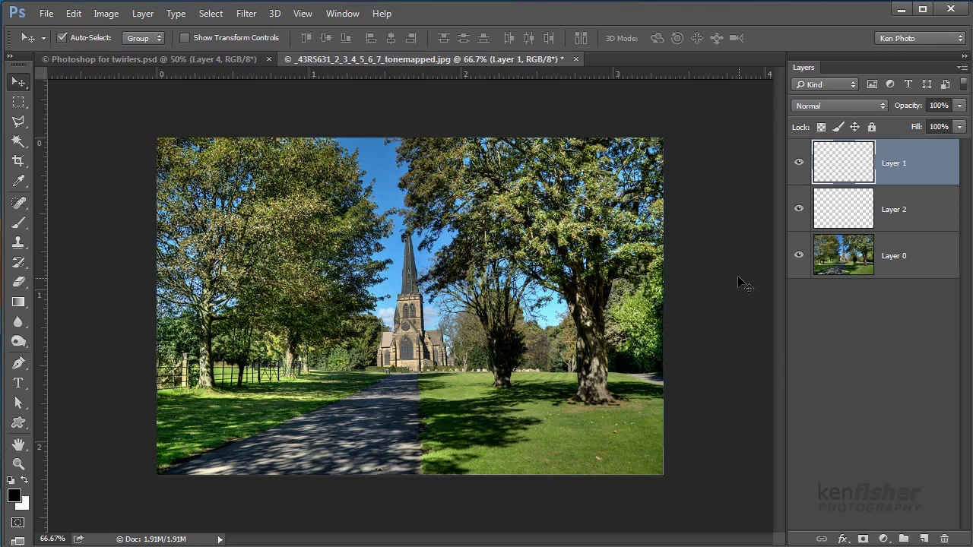
mouse_move(327, 270)
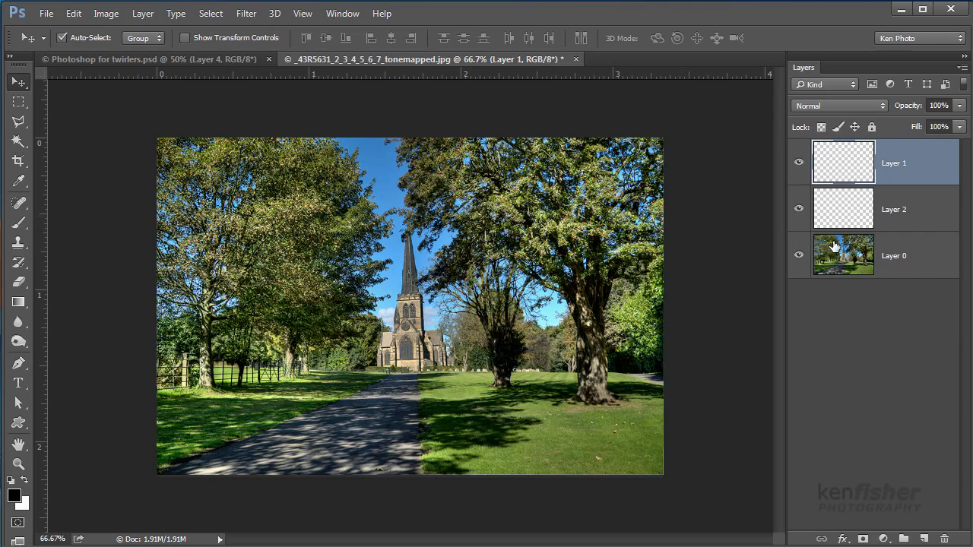
click(893, 255)
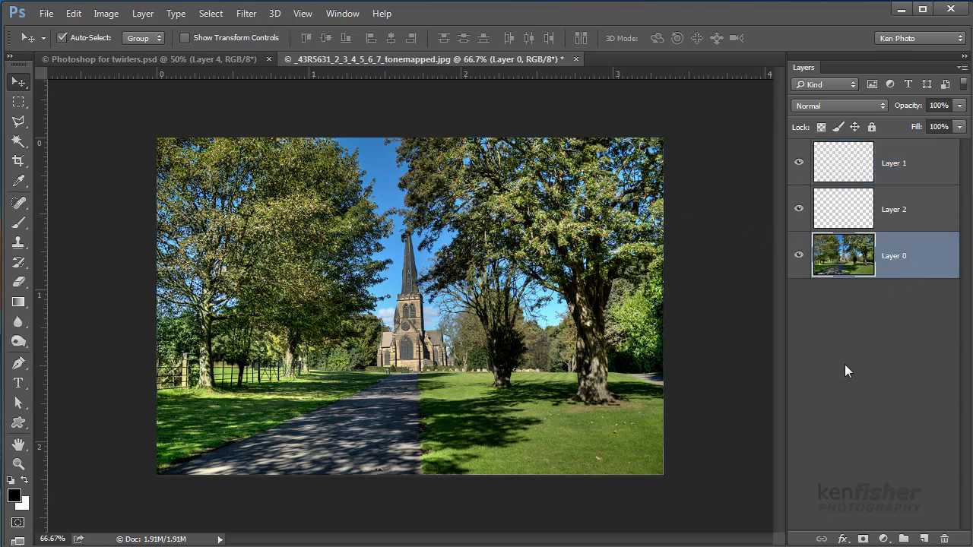
mouse_move(843, 363)
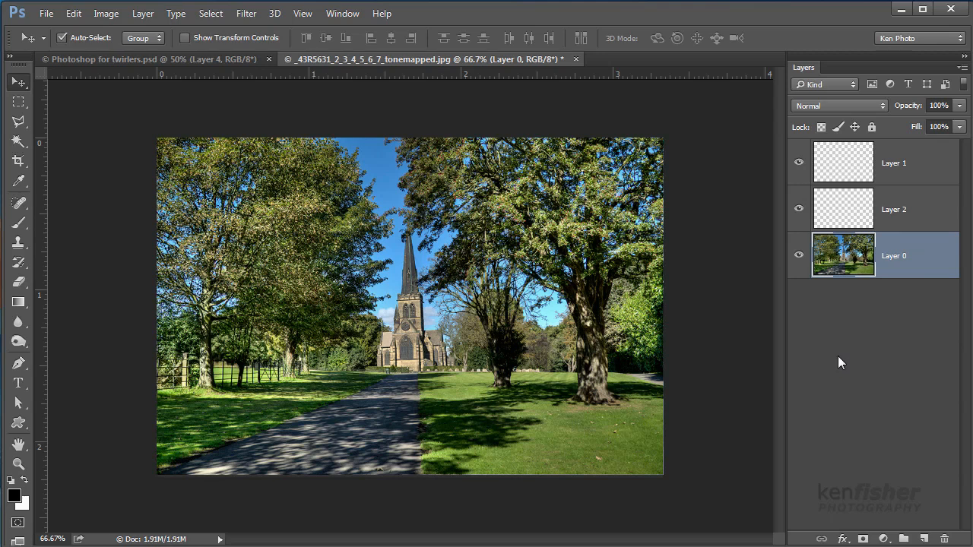
mouse_move(832, 351)
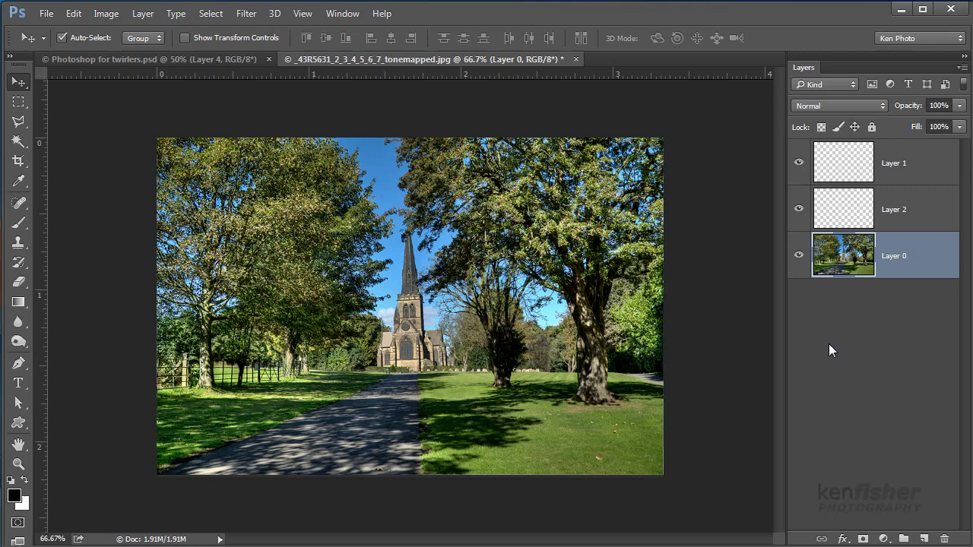
mouse_move(448, 274)
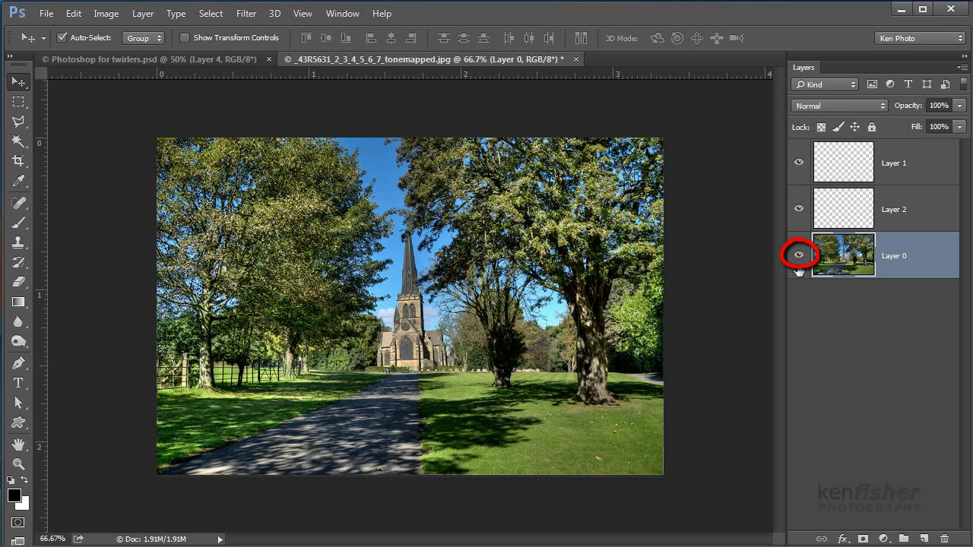
click(798, 255)
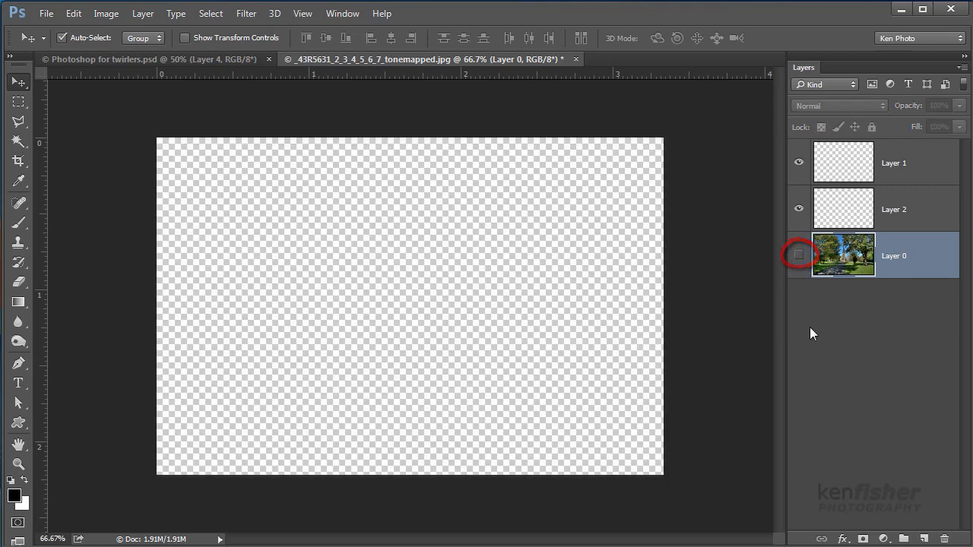
click(798, 254)
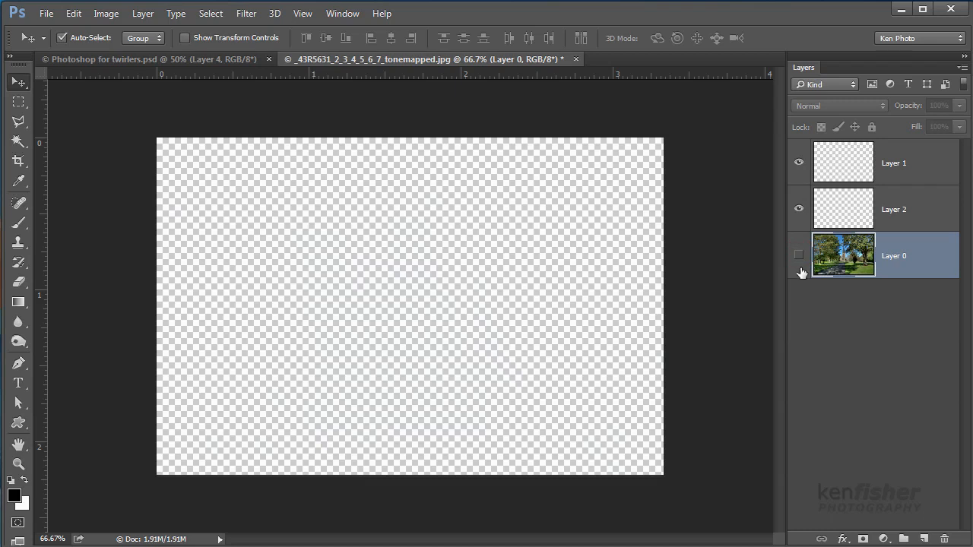
click(798, 256)
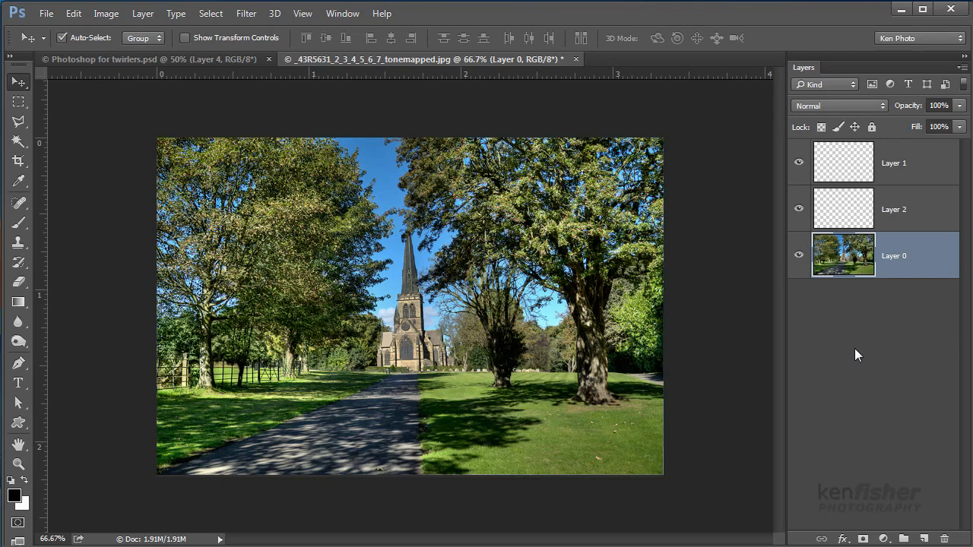
mouse_move(612, 287)
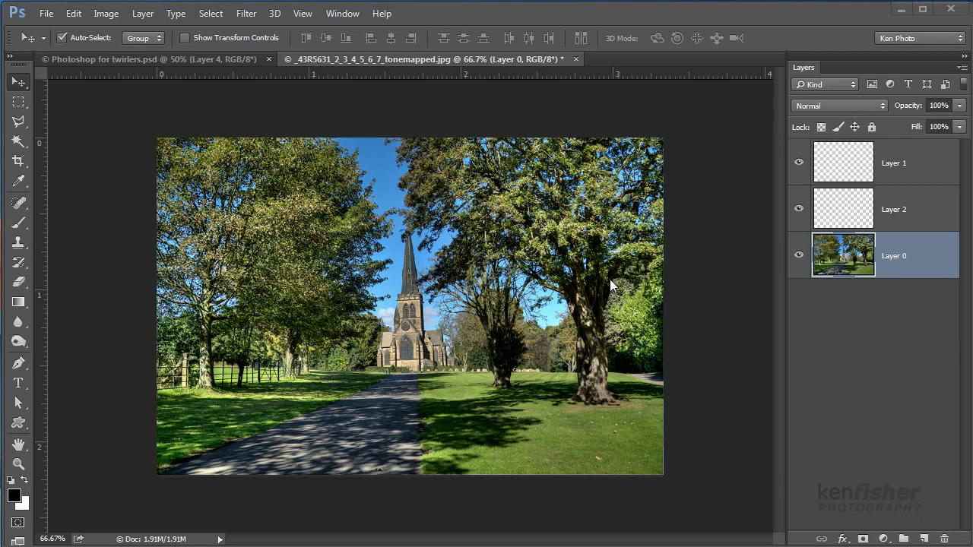